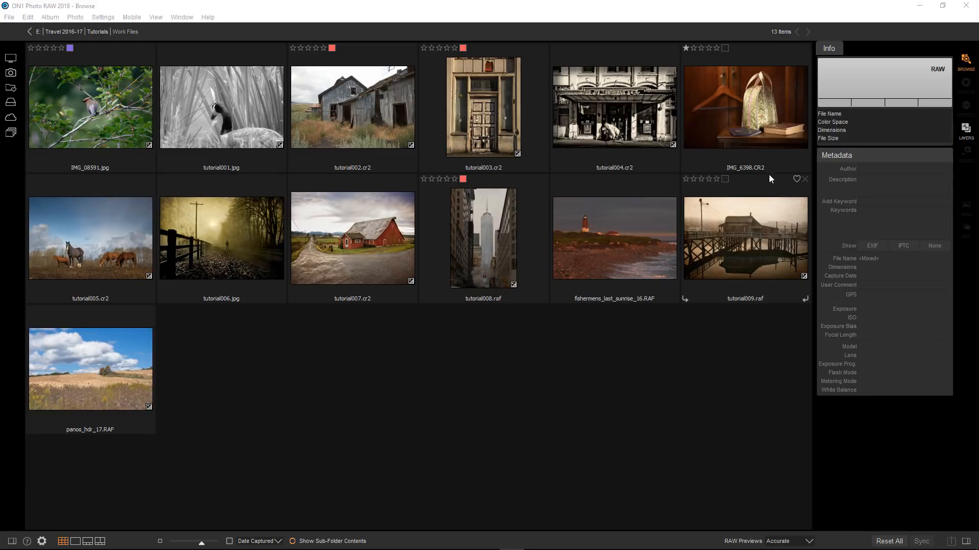
Select IMG_6398.CR2 in Browse and open it in the Effects module
click(744, 106)
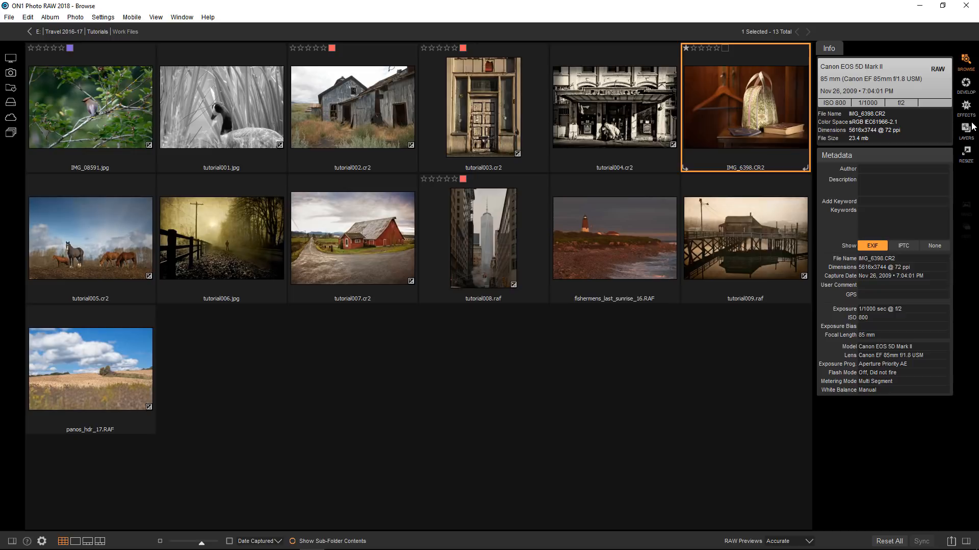
click(965, 106)
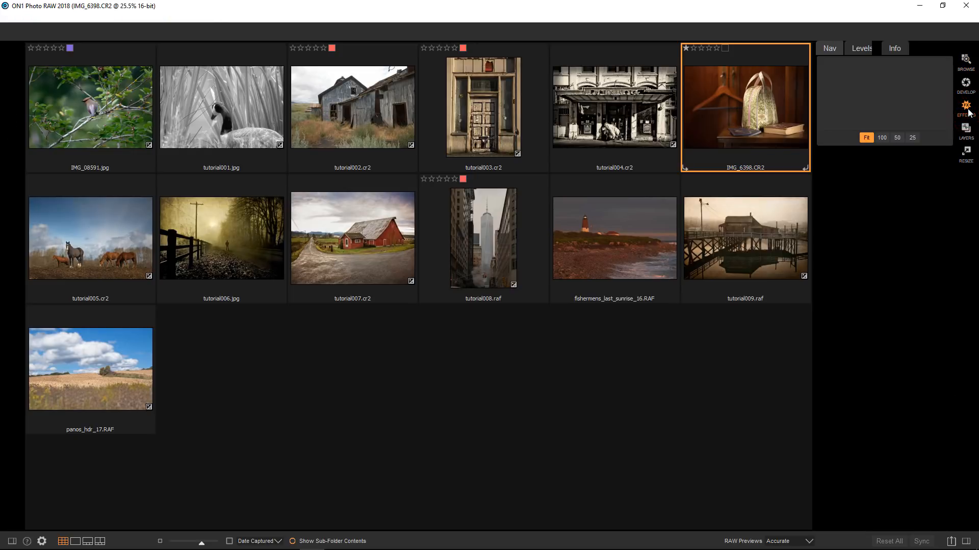
click(965, 105)
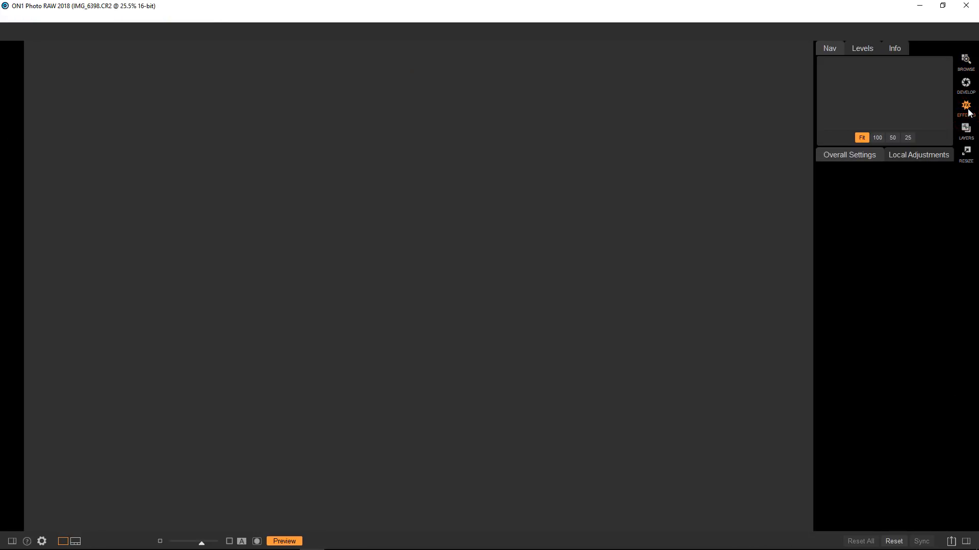
click(965, 106)
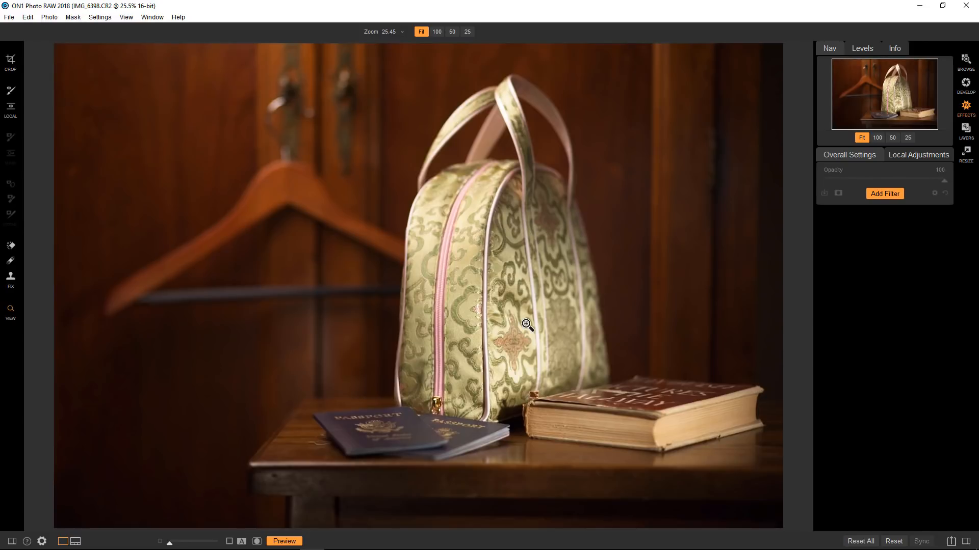
mouse_move(539, 356)
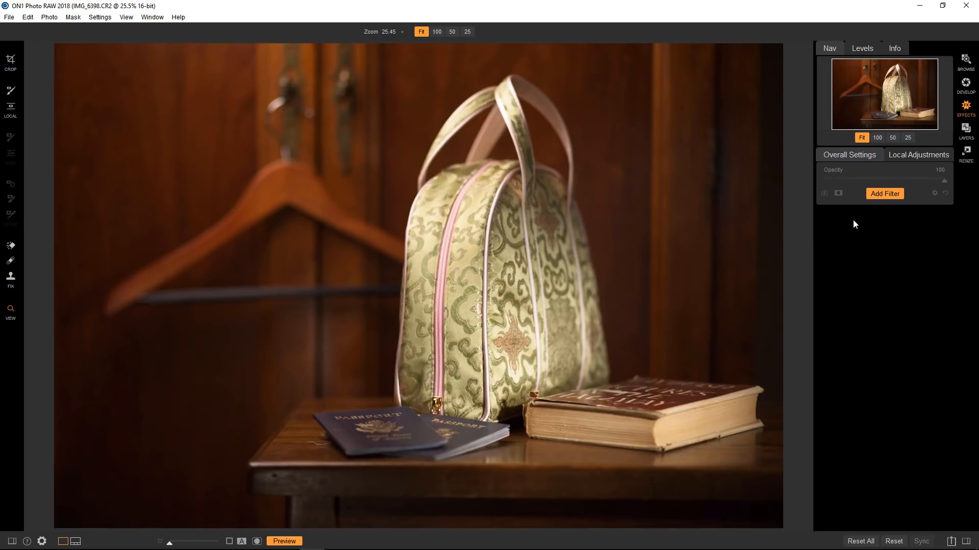
Add a Tone Enhancer filter and lower its exposure to -0.75
click(884, 194)
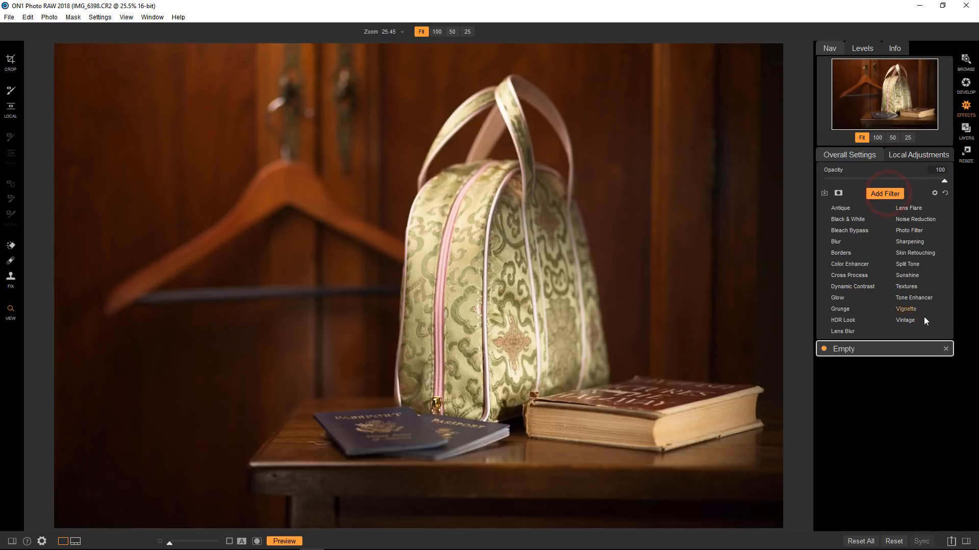
click(913, 298)
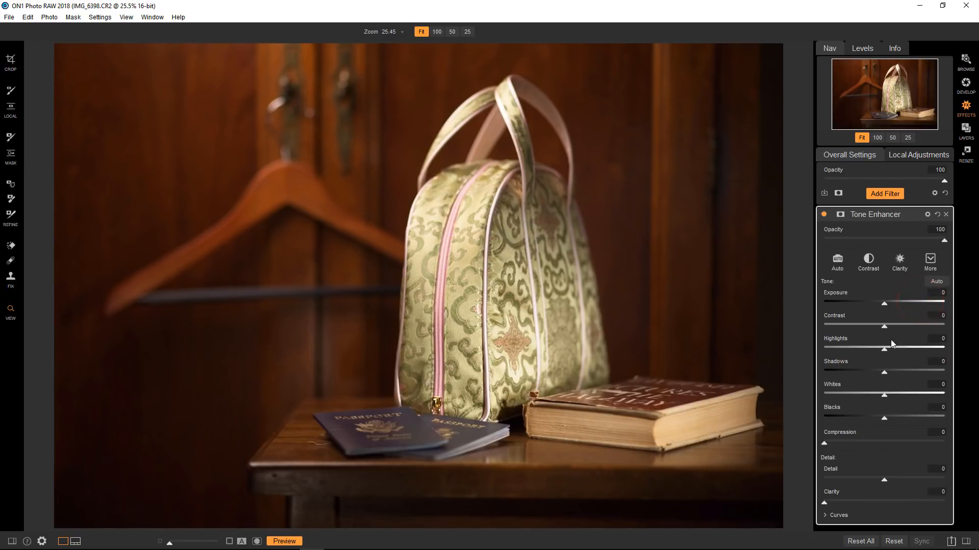
mouse_move(884, 305)
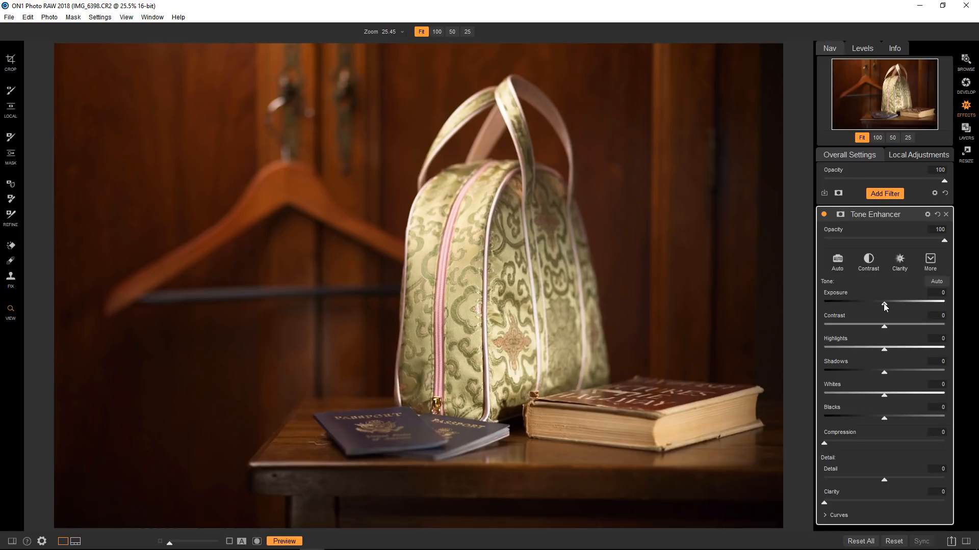
drag(884, 303, 875, 302)
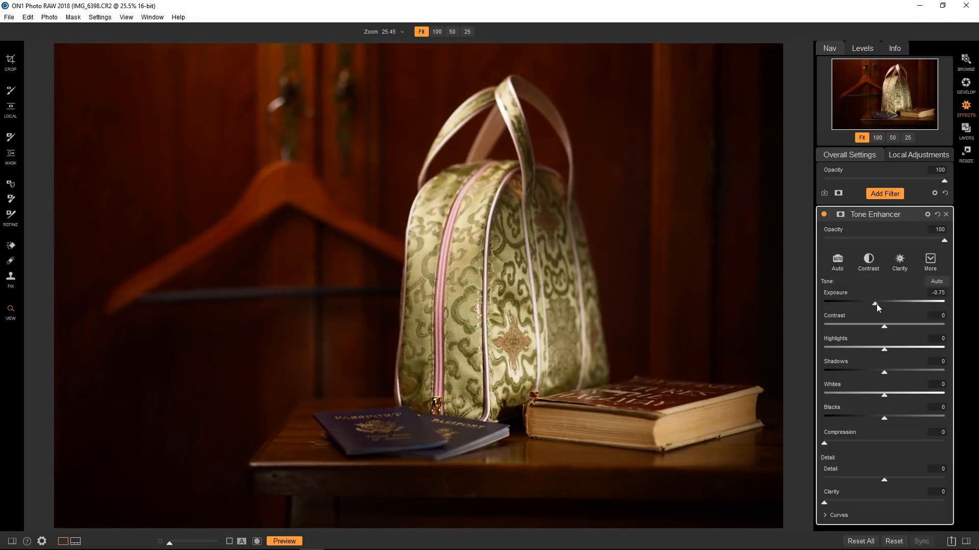
mouse_move(882, 250)
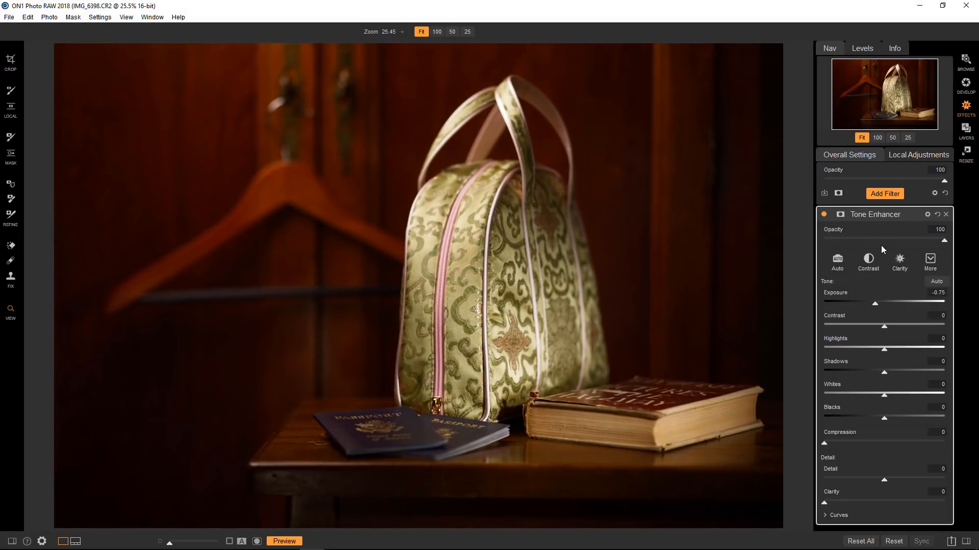
mouse_move(566, 219)
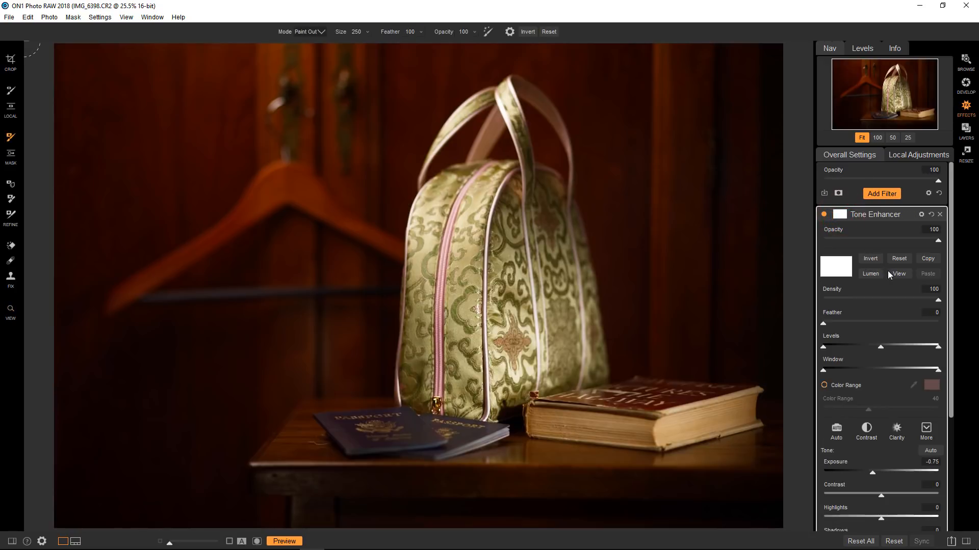
mouse_move(878, 278)
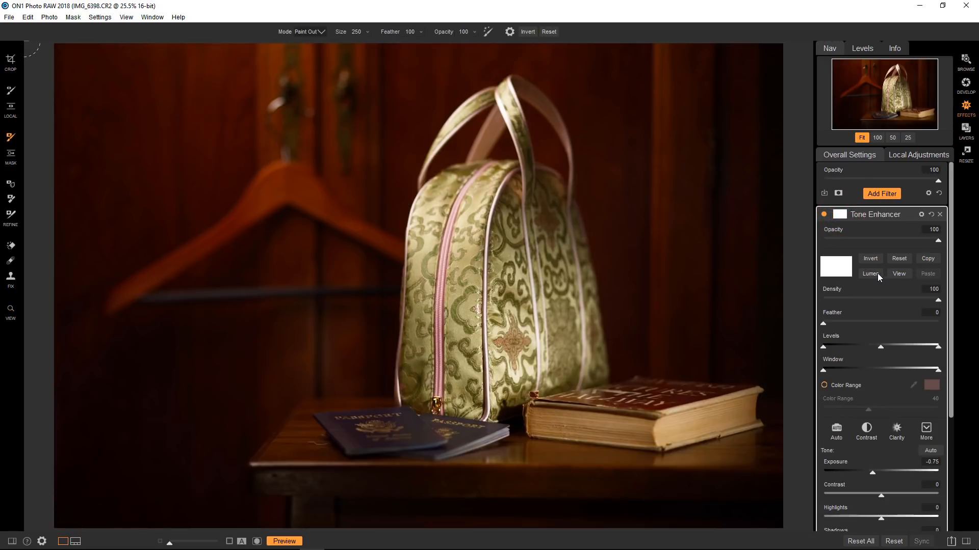
Invert the Tone Enhancer mask and enable a Paint In Perfect Brush with its settings shown
click(870, 259)
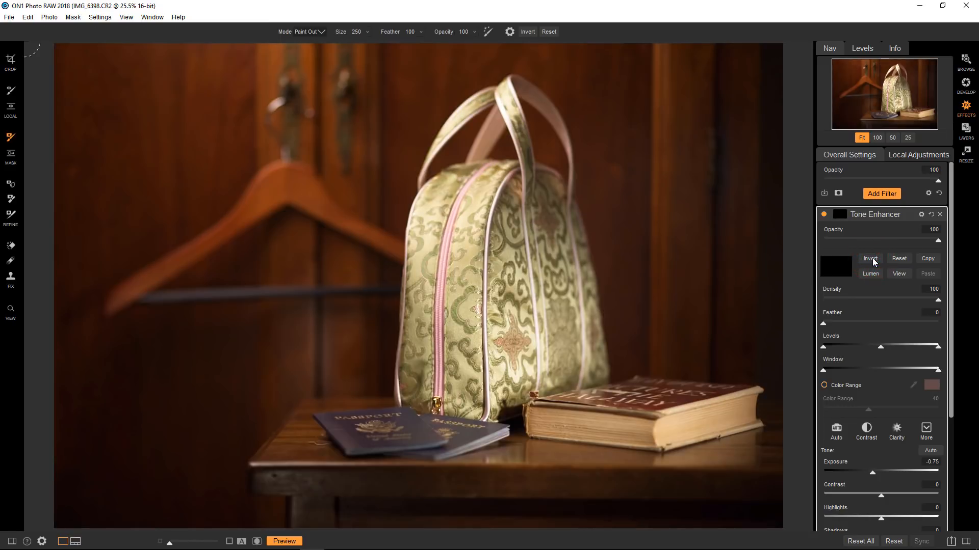
mouse_move(324, 145)
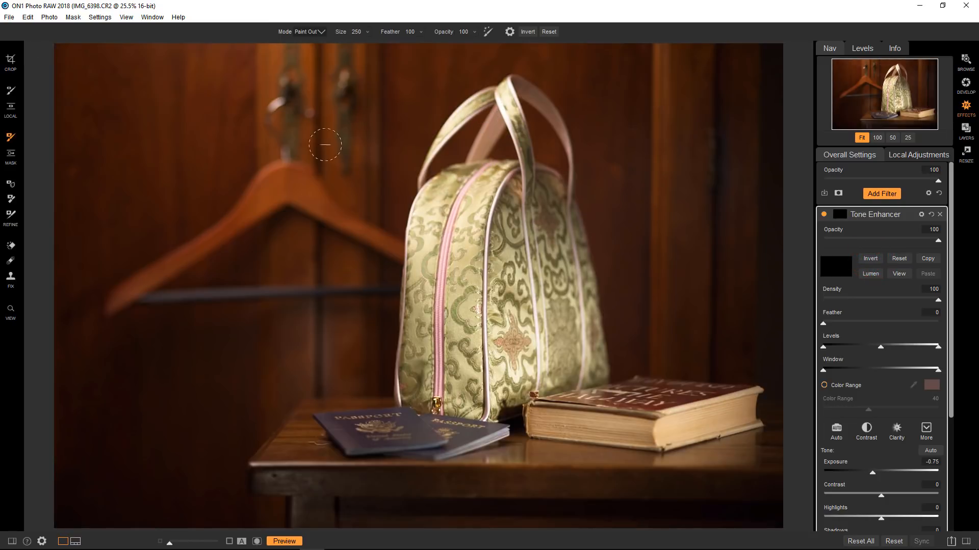
mouse_move(10, 137)
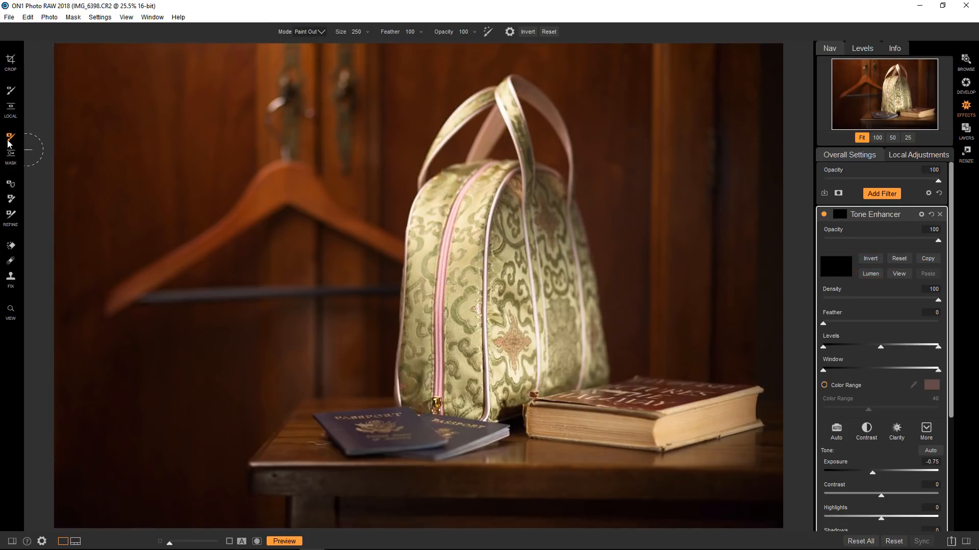
mouse_move(337, 242)
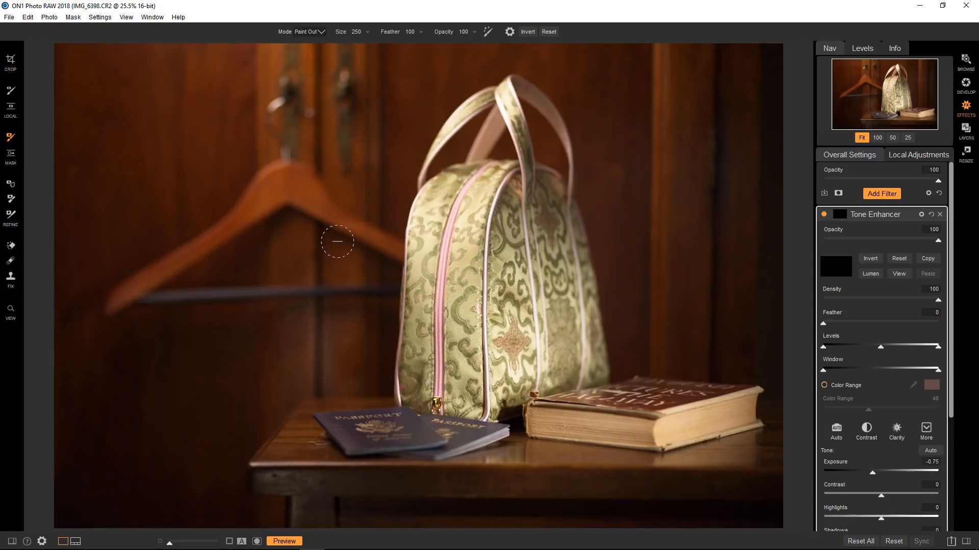
click(310, 32)
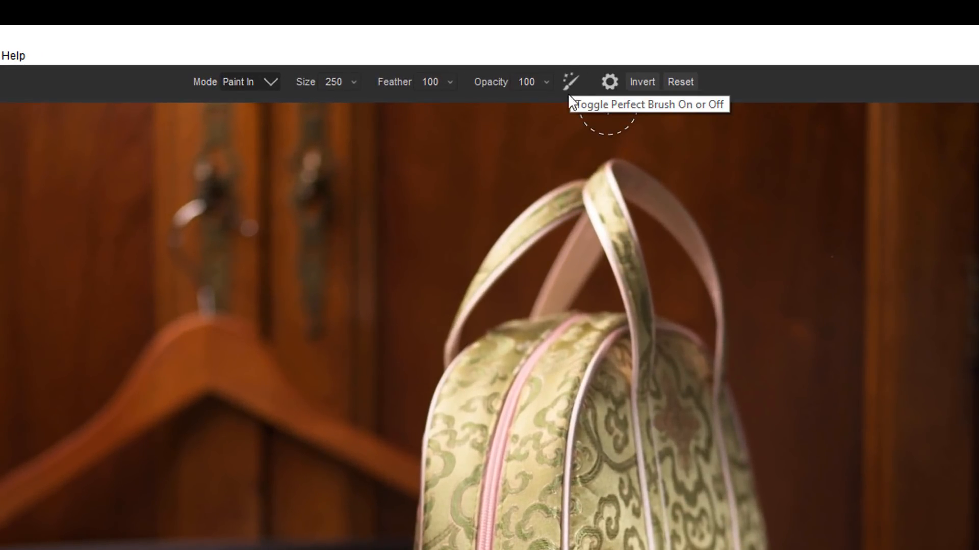
mouse_move(559, 155)
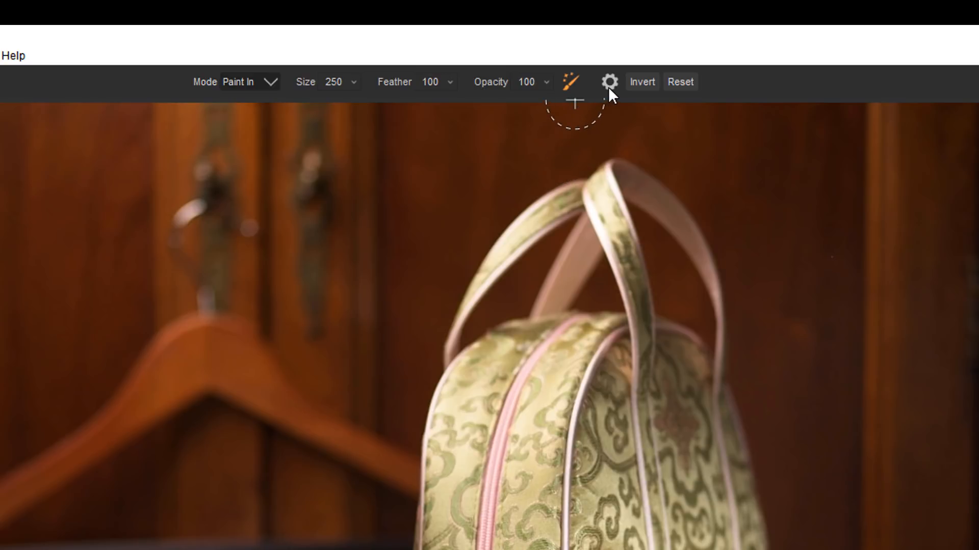
click(609, 81)
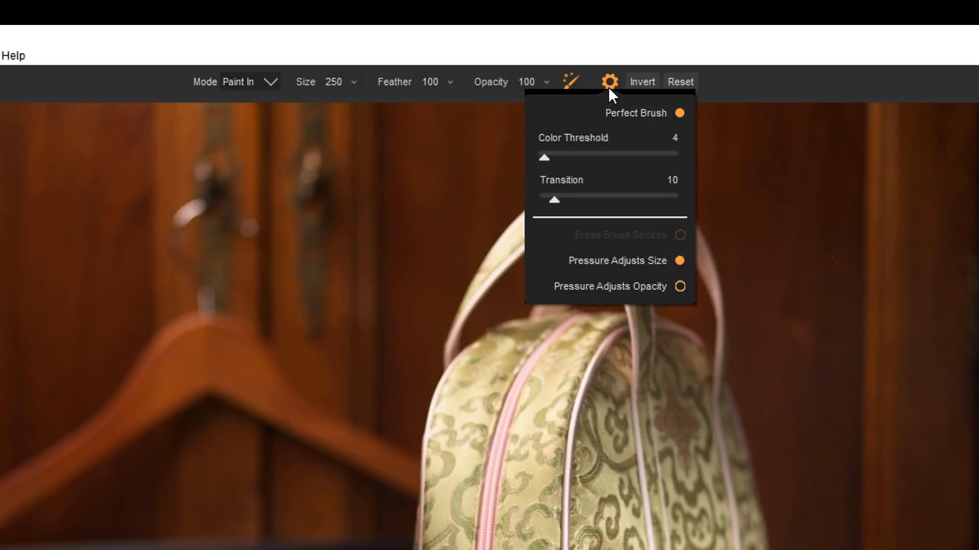
mouse_move(593, 150)
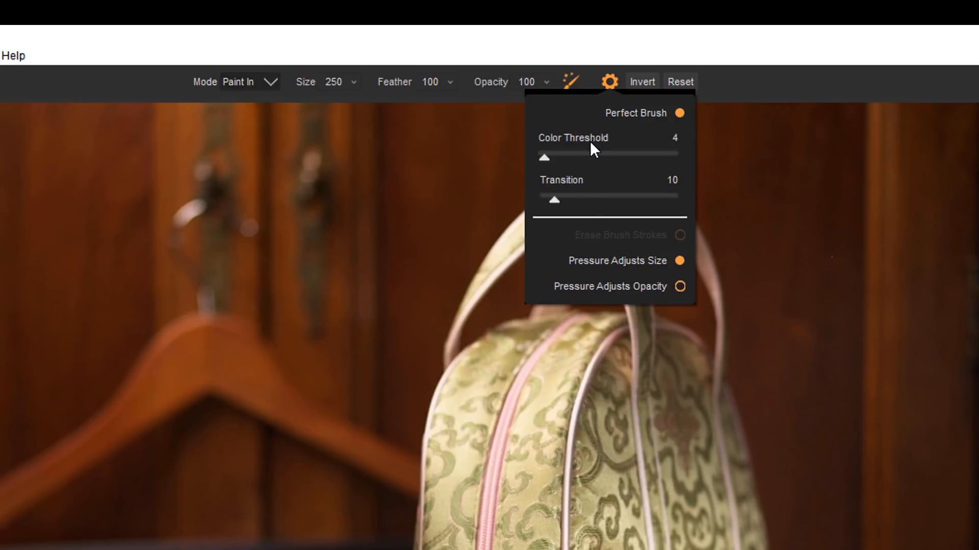
mouse_move(586, 190)
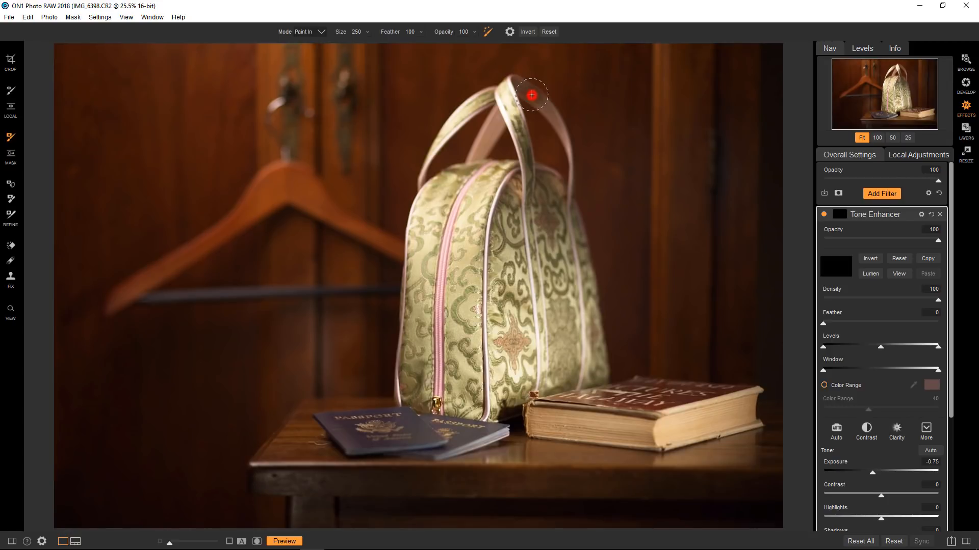
mouse_move(551, 119)
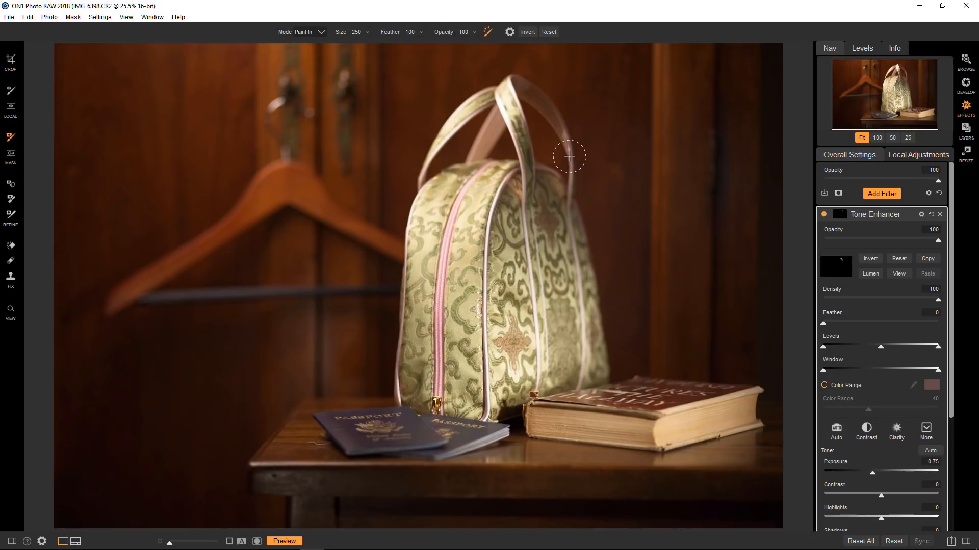
mouse_move(526, 146)
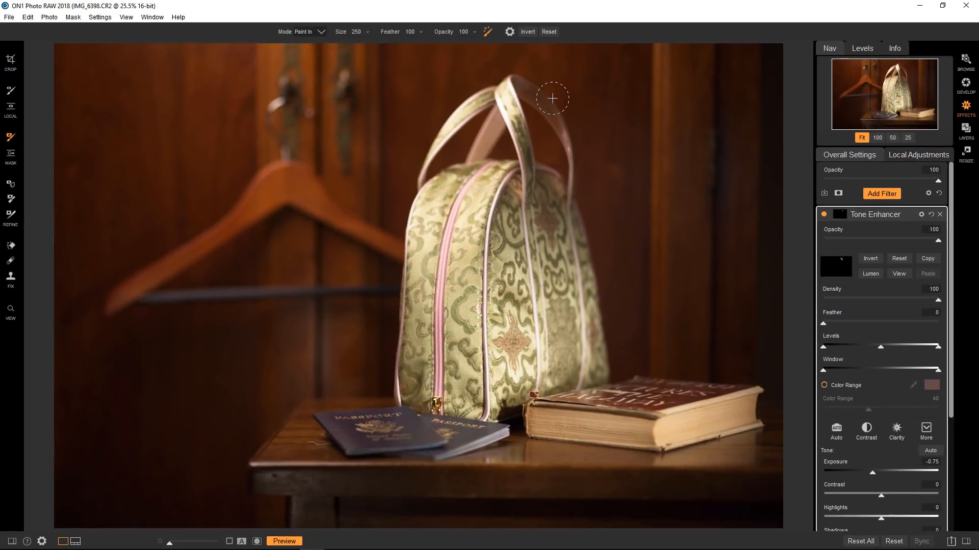
mouse_move(544, 87)
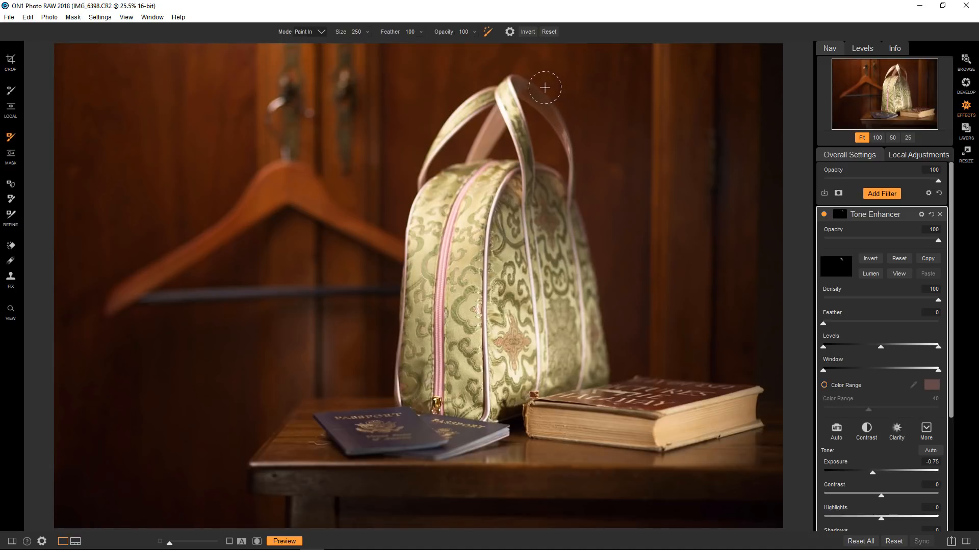
mouse_move(523, 88)
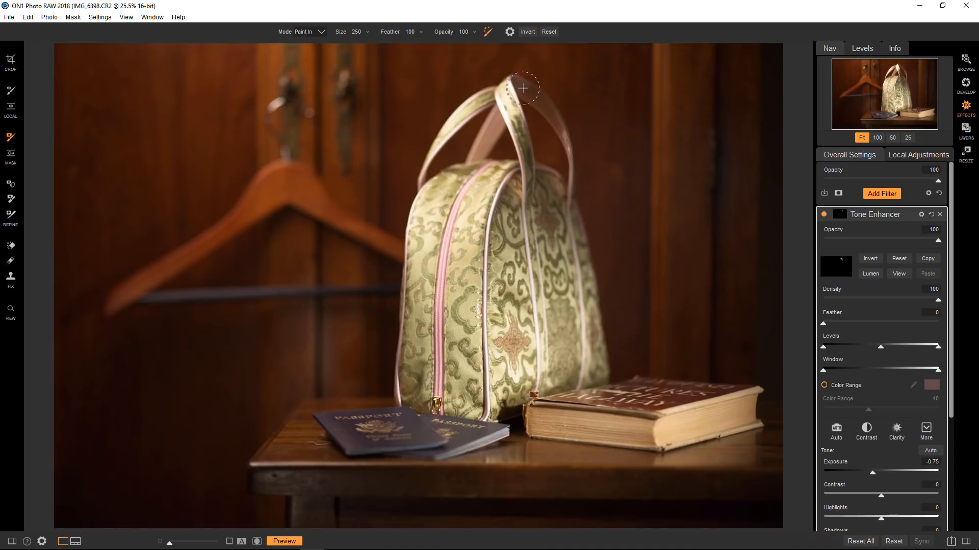
mouse_move(551, 114)
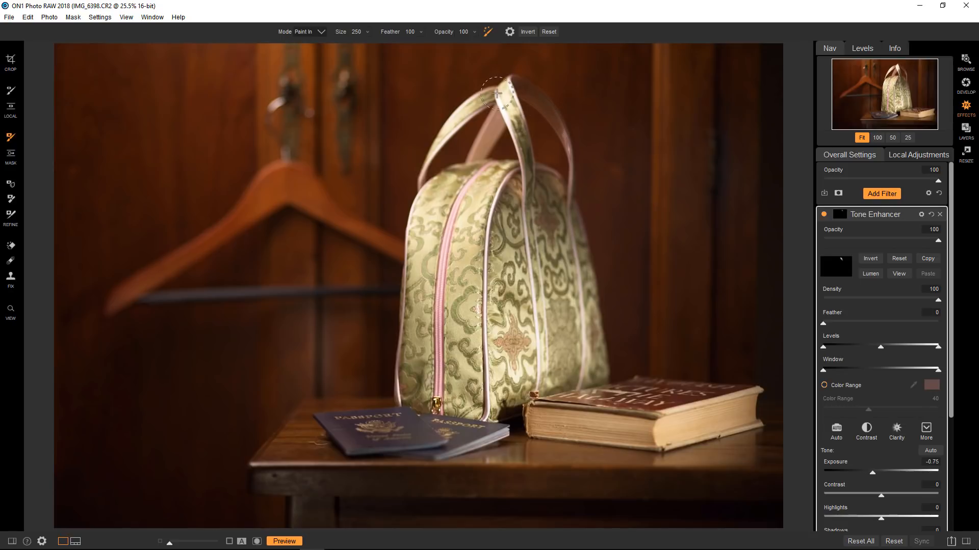
mouse_move(511, 116)
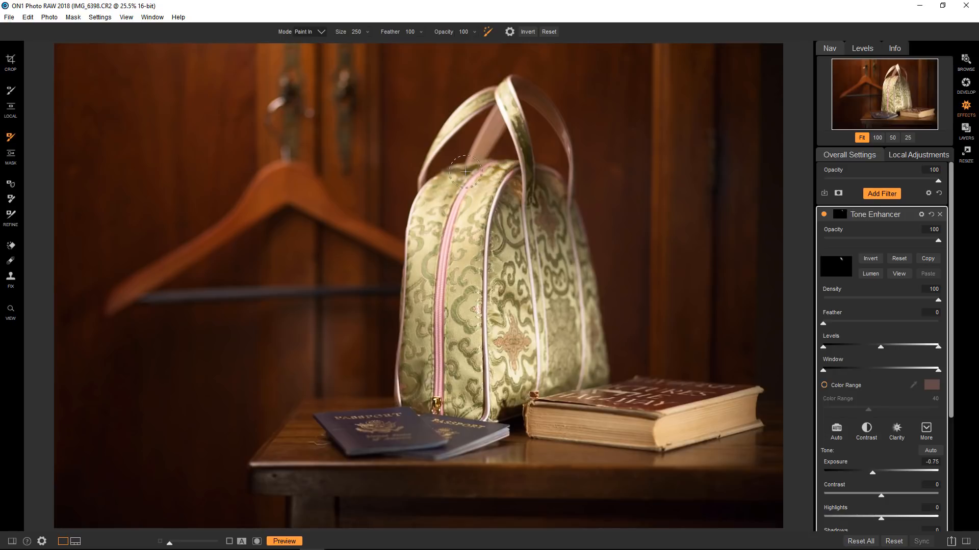
Brush the darkening onto the bag's left edge, middle fabric and right side at size 250
drag(465, 171, 412, 262)
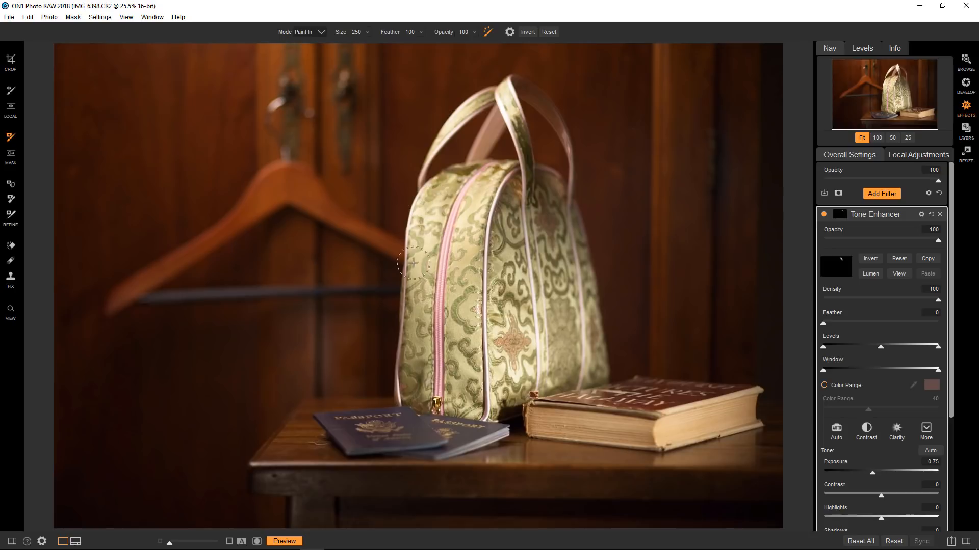
drag(412, 262, 477, 410)
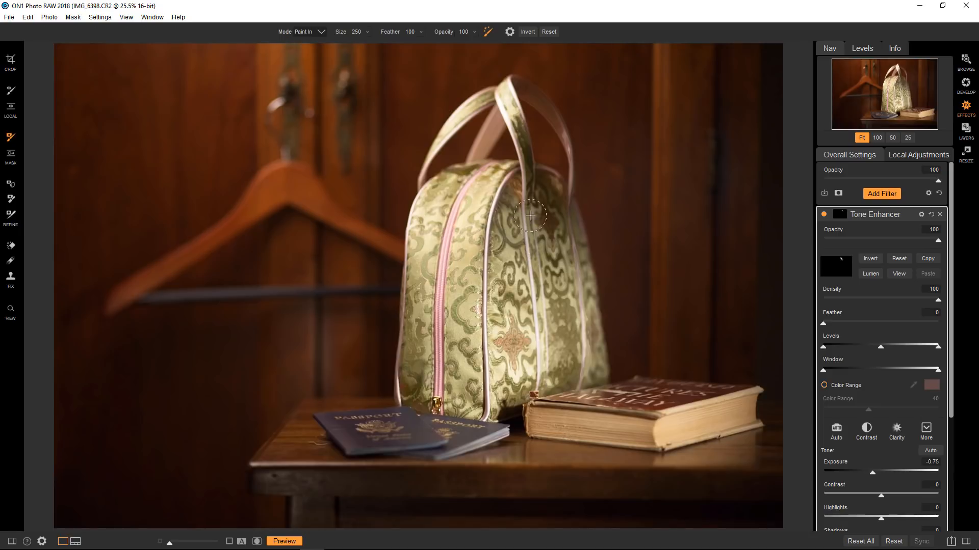
drag(531, 216, 513, 365)
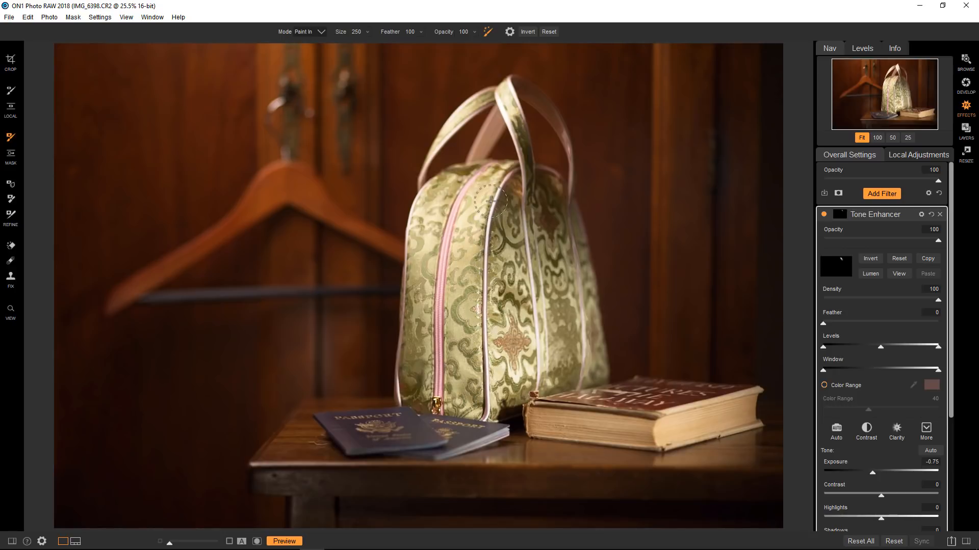
mouse_move(468, 196)
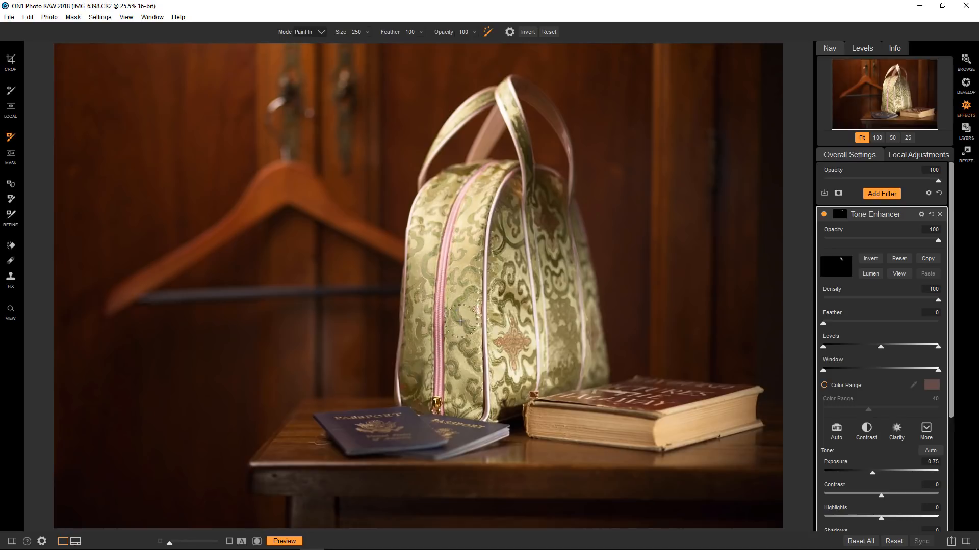
drag(458, 322, 462, 222)
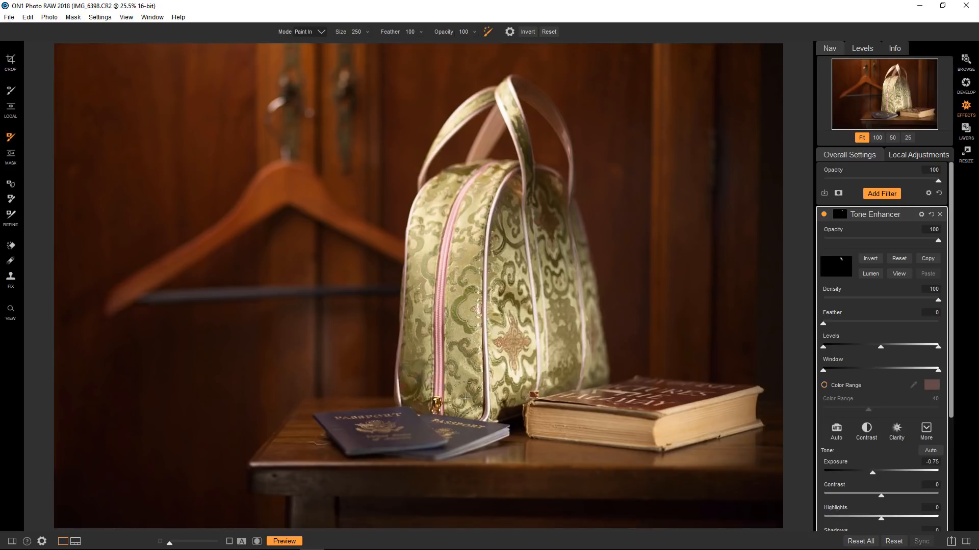
drag(465, 396, 422, 306)
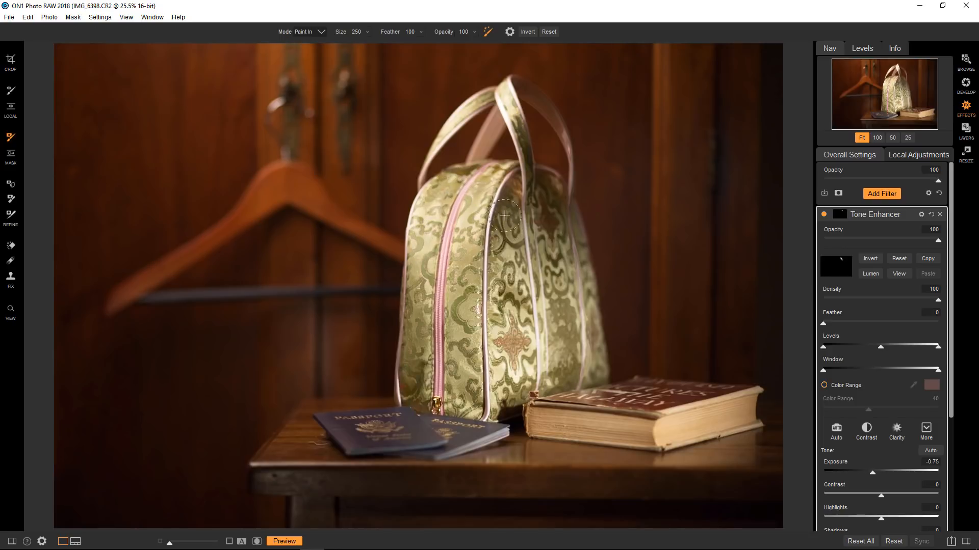
drag(504, 215, 565, 350)
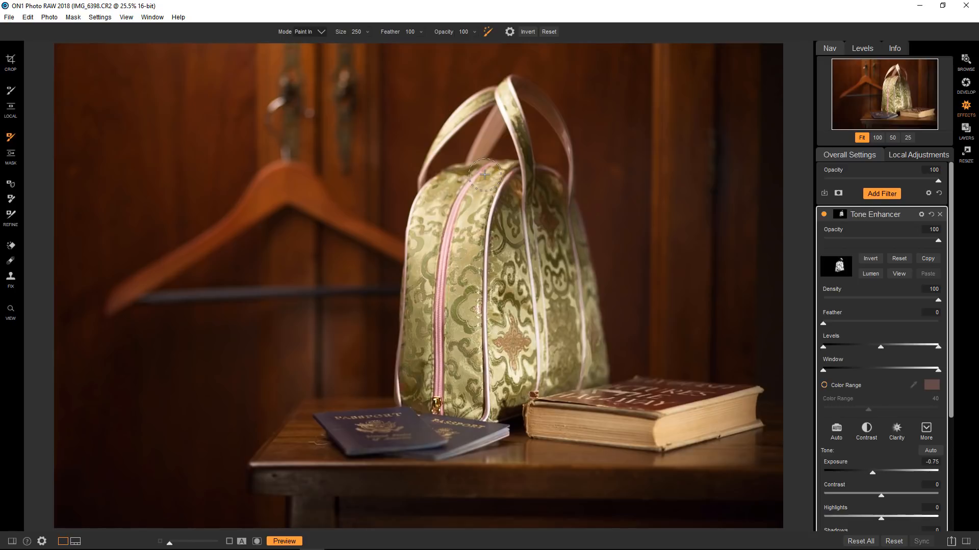
mouse_move(481, 163)
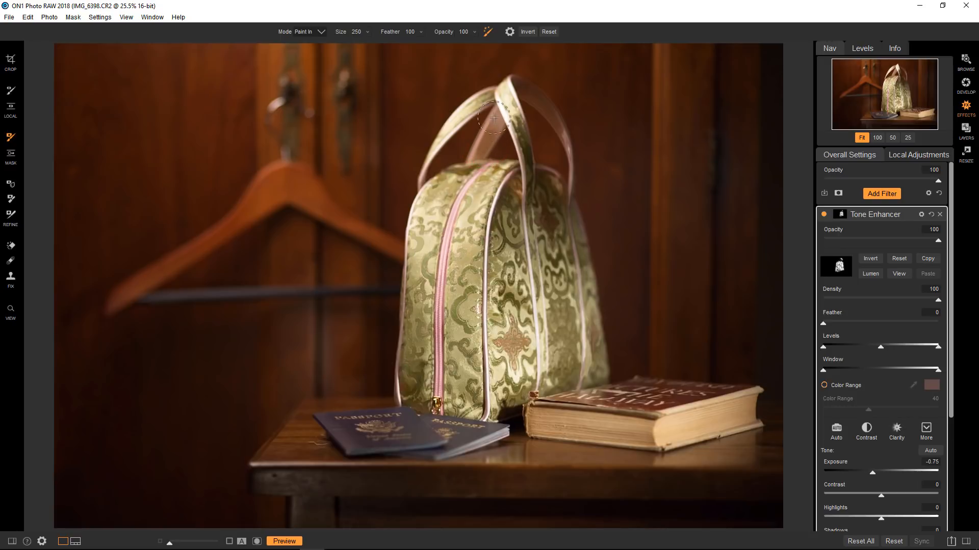
mouse_move(462, 156)
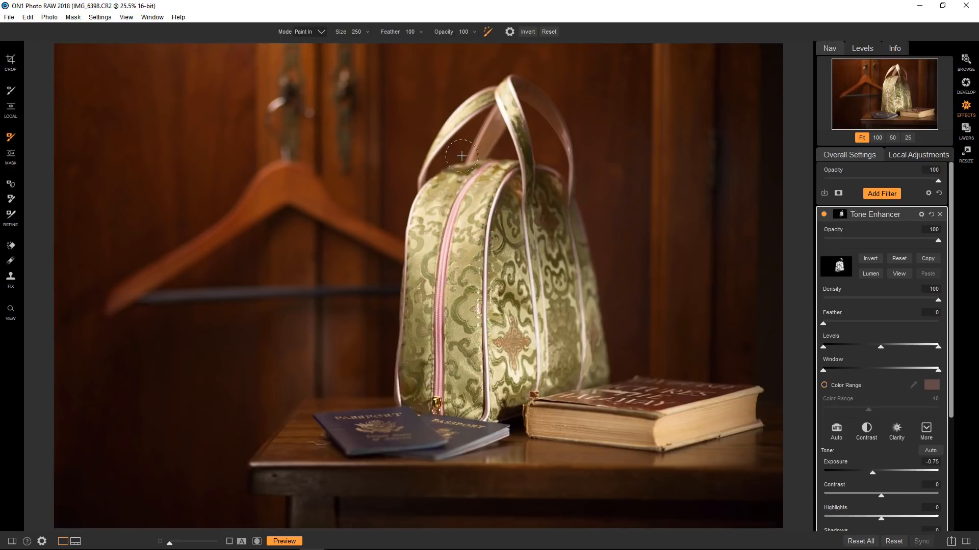
mouse_move(500, 153)
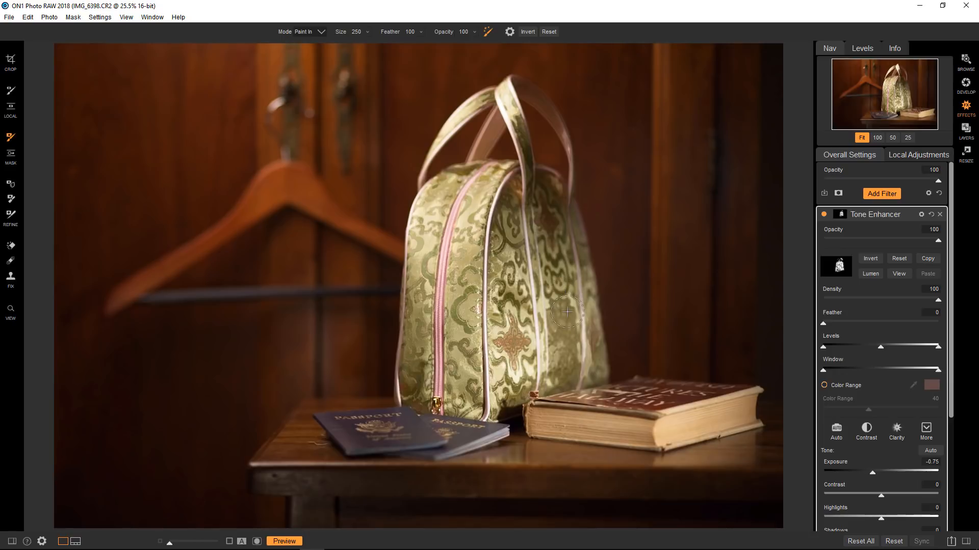
drag(566, 311, 495, 383)
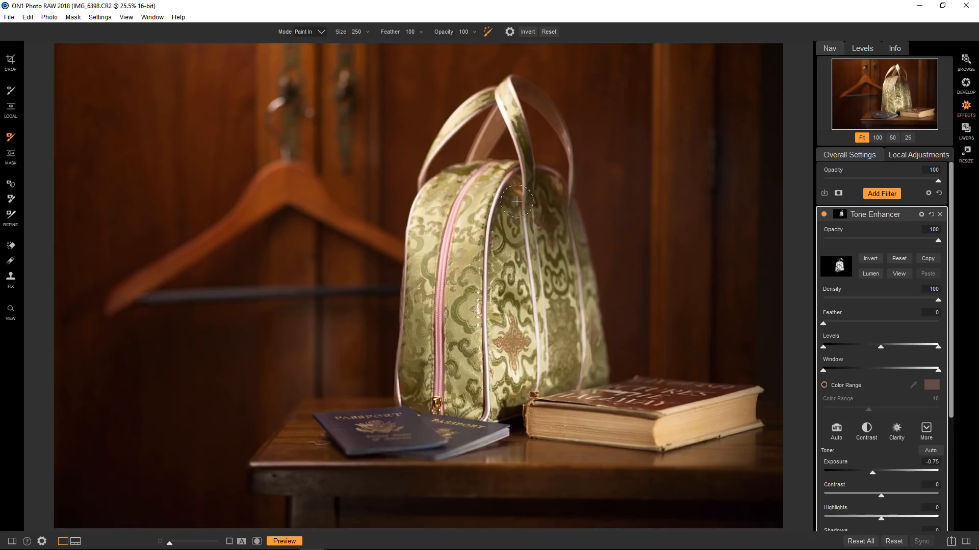
mouse_move(786, 223)
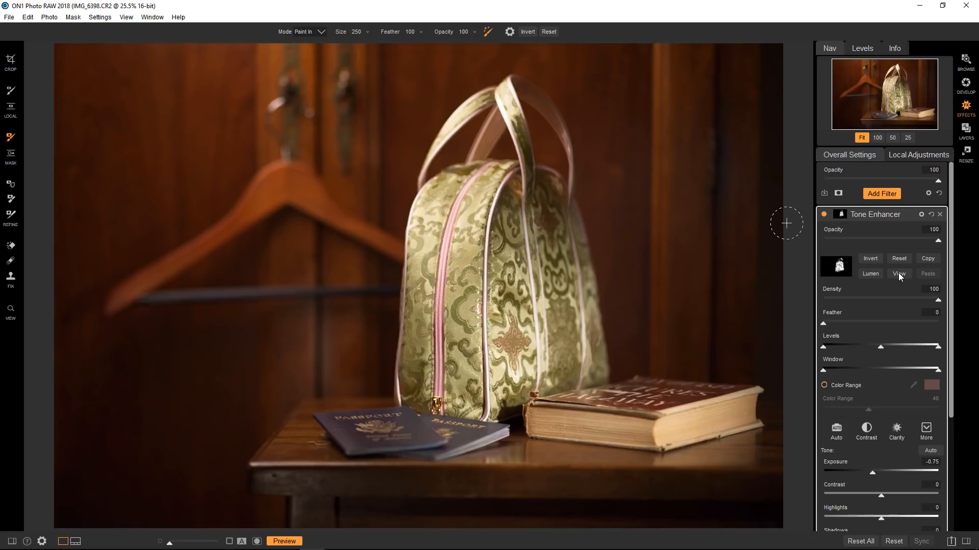
Preview the Tone Enhancer mask in black and white and fill the bag's remaining gaps
click(898, 274)
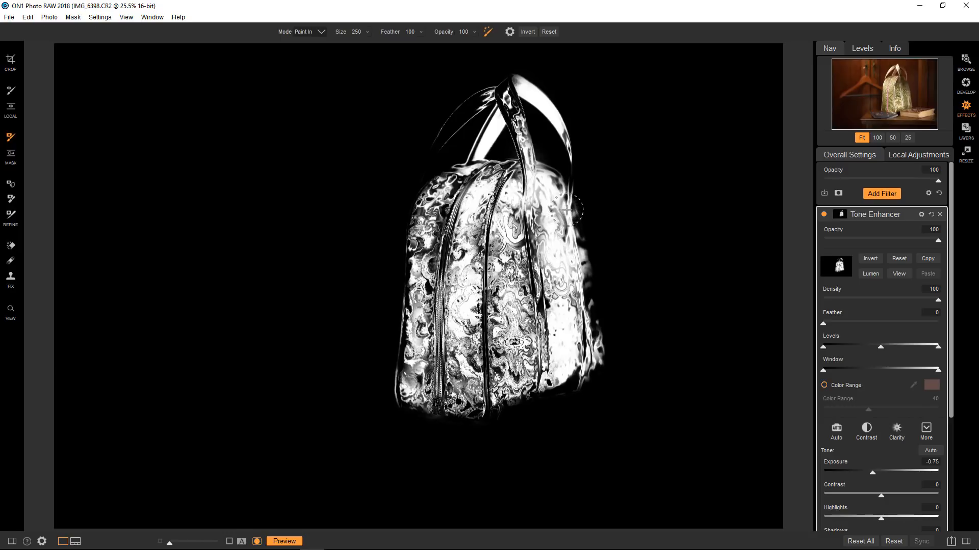
drag(568, 200, 590, 293)
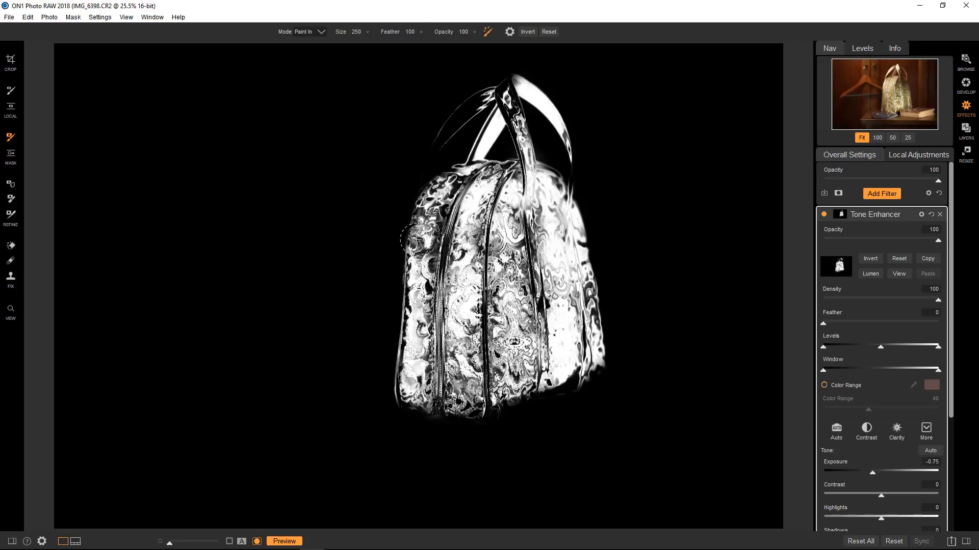
drag(402, 240, 473, 112)
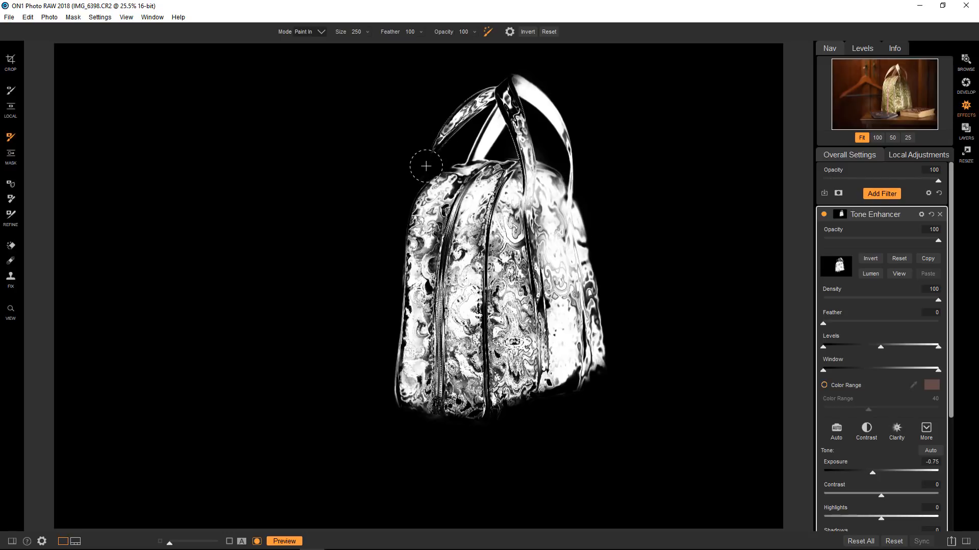
mouse_move(786, 148)
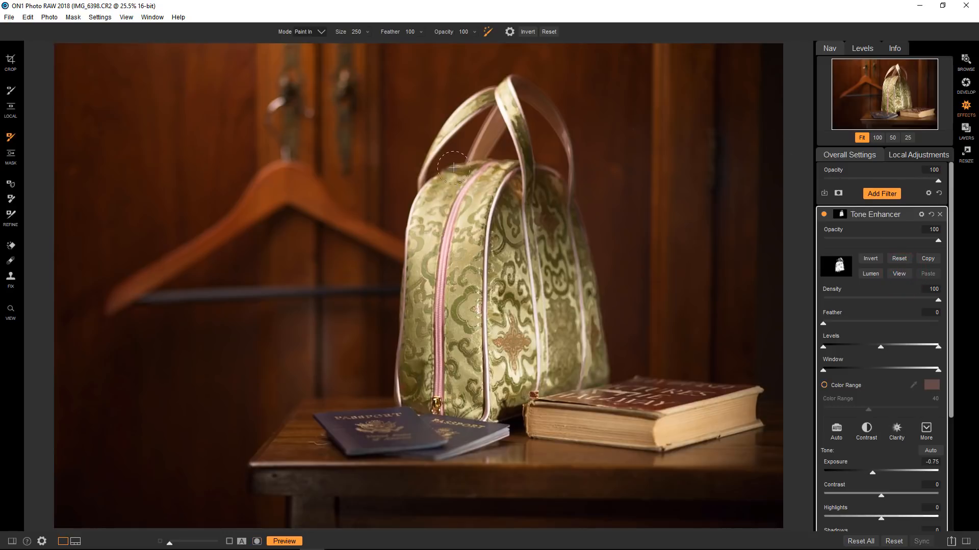
mouse_move(437, 147)
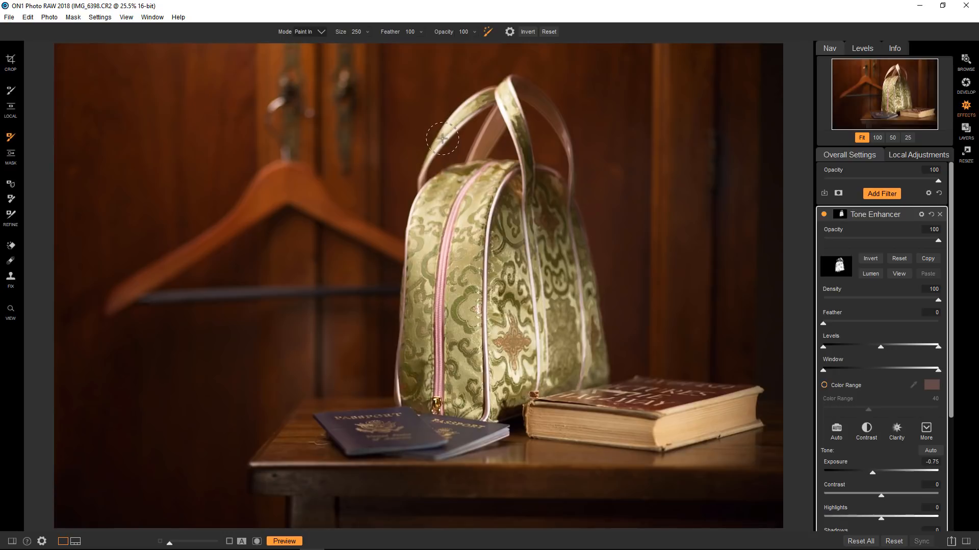
Toggle the mask view to check coverage and set brush size to 90
click(898, 273)
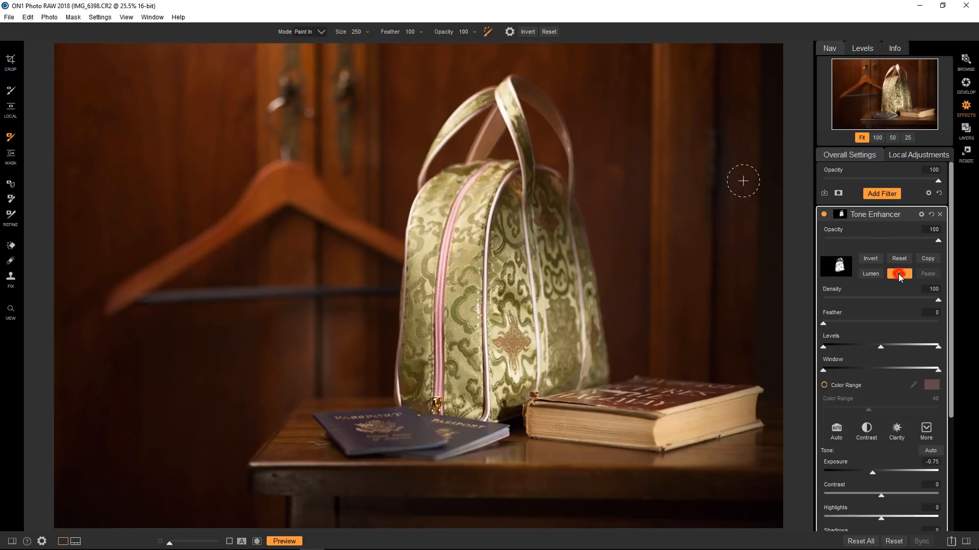
click(899, 275)
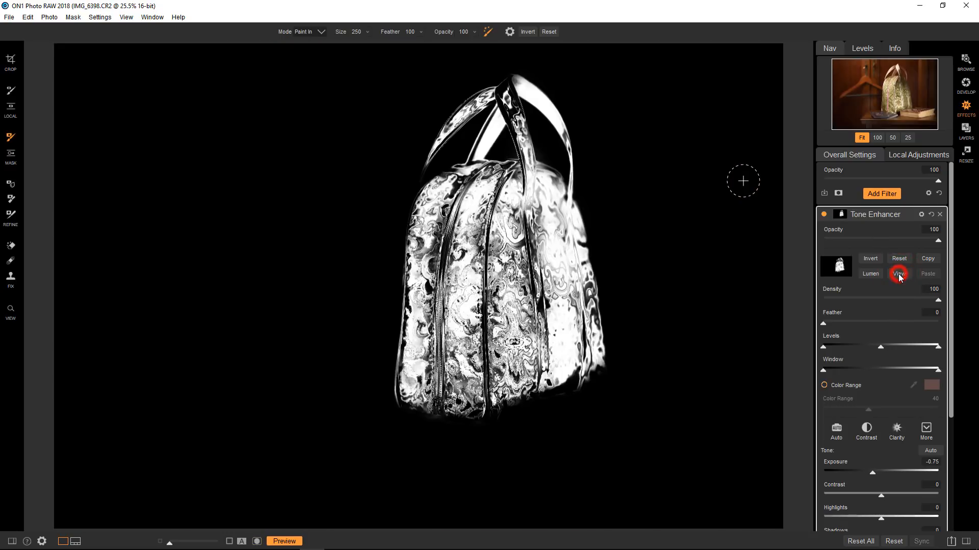
click(899, 273)
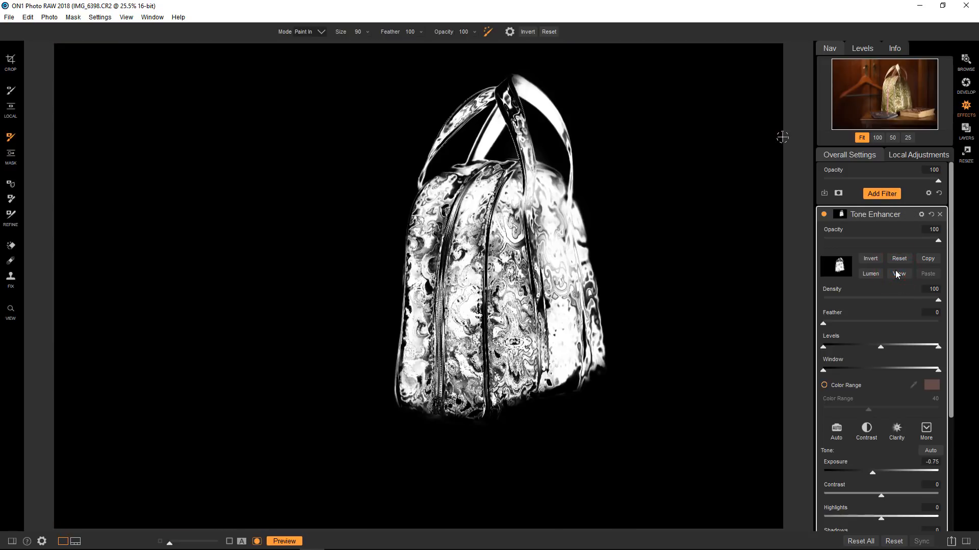
click(899, 273)
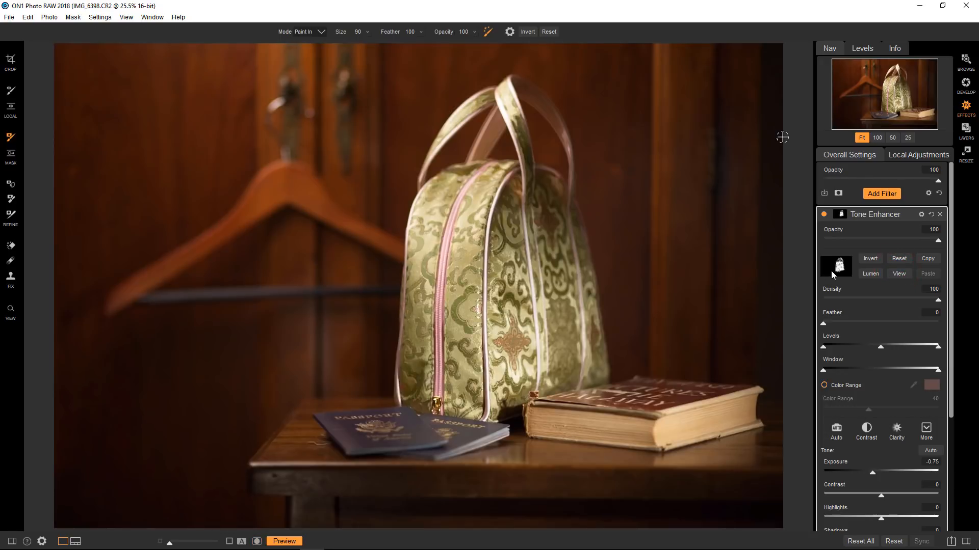
mouse_move(838, 264)
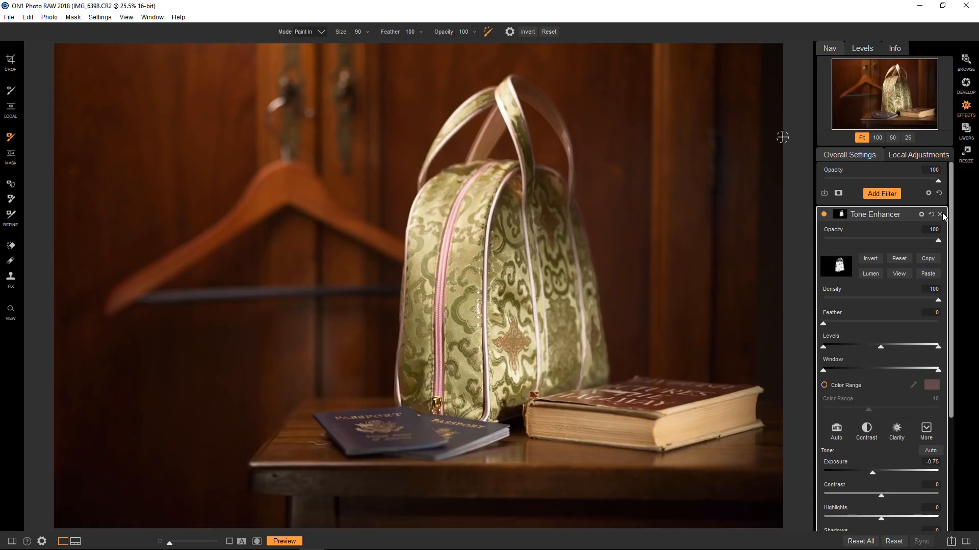
Delete the Tone Enhancer filter from the handbag photo
click(938, 215)
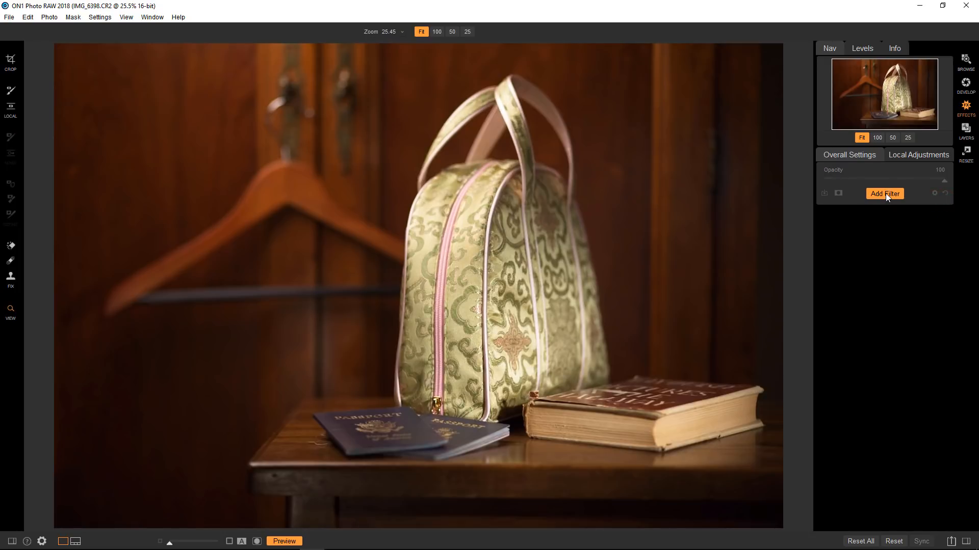
Add Dynamic Contrast with Small 55 and Large 50, and show its masking options
click(884, 194)
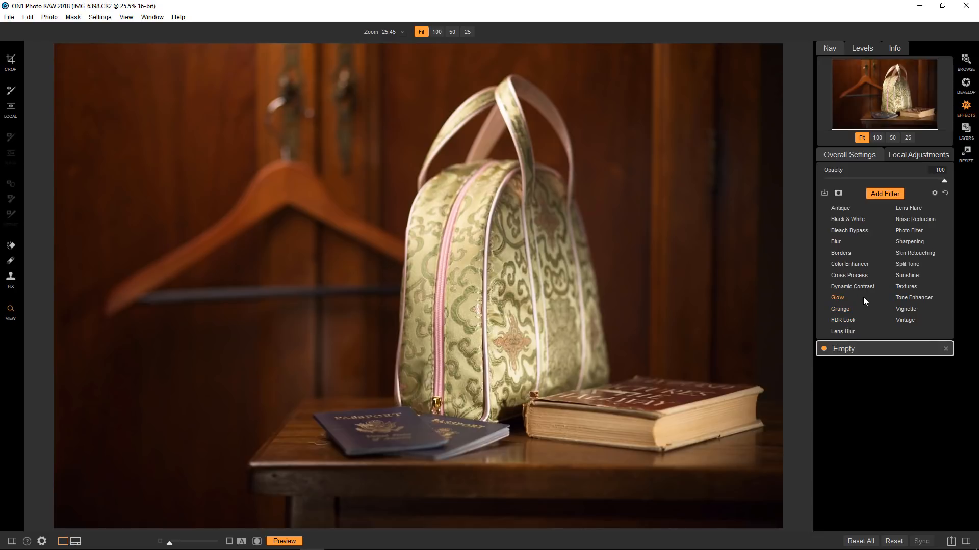
click(852, 286)
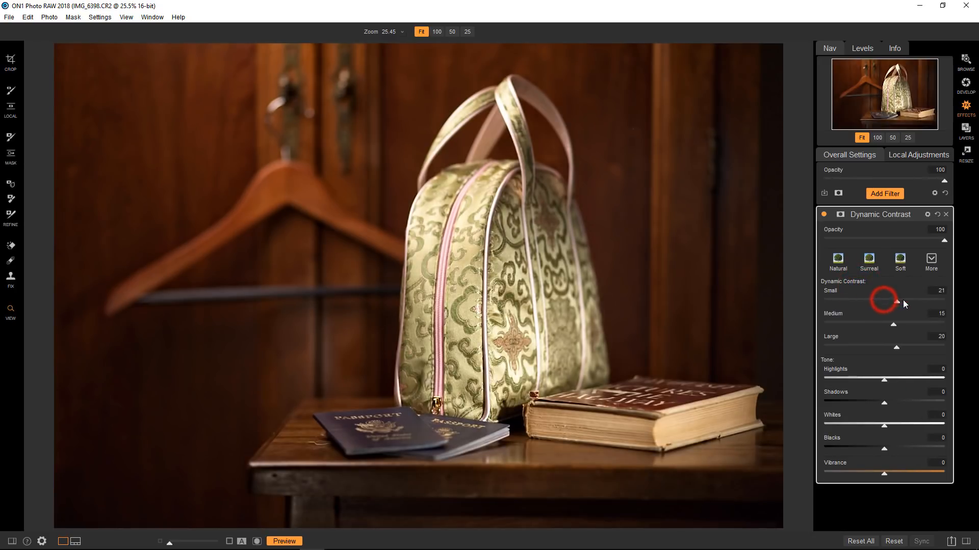
drag(895, 300, 929, 300)
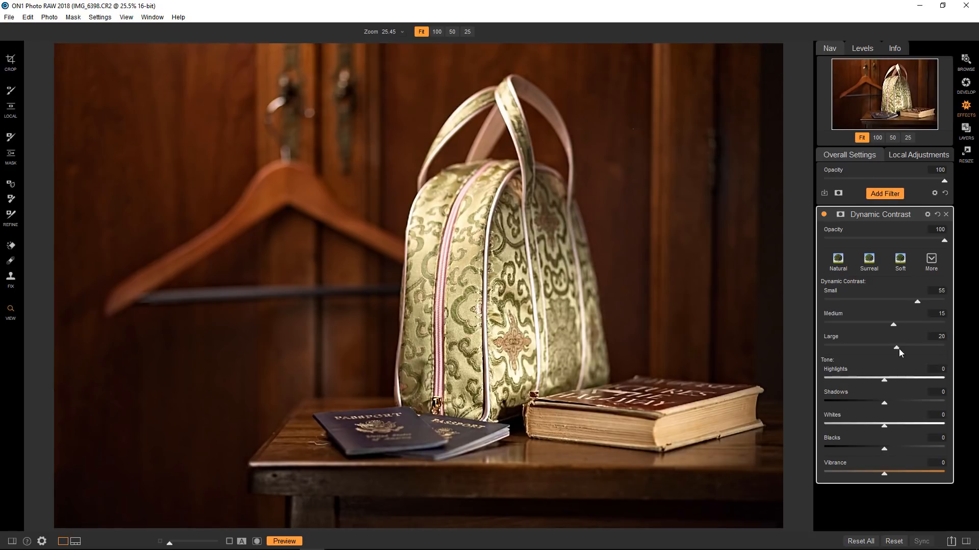
drag(897, 347, 913, 347)
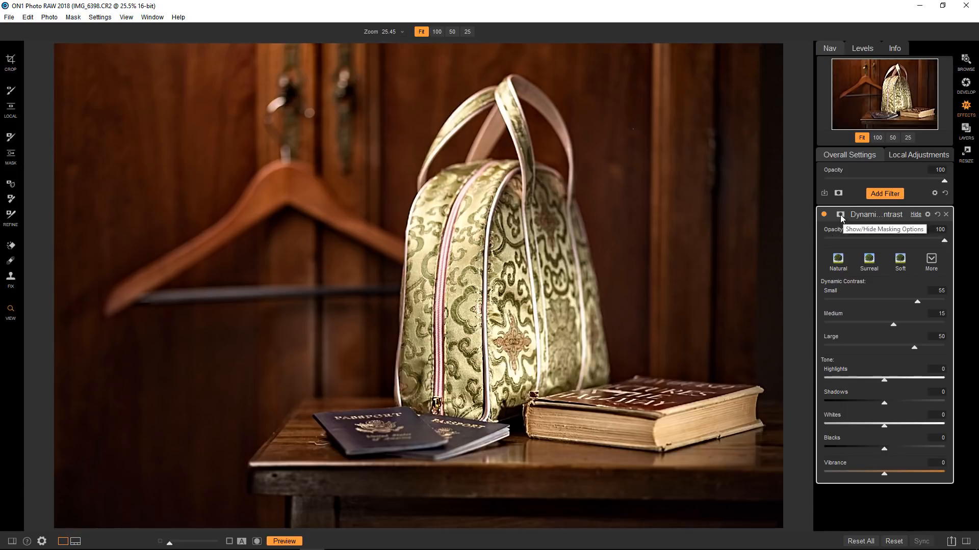
click(840, 214)
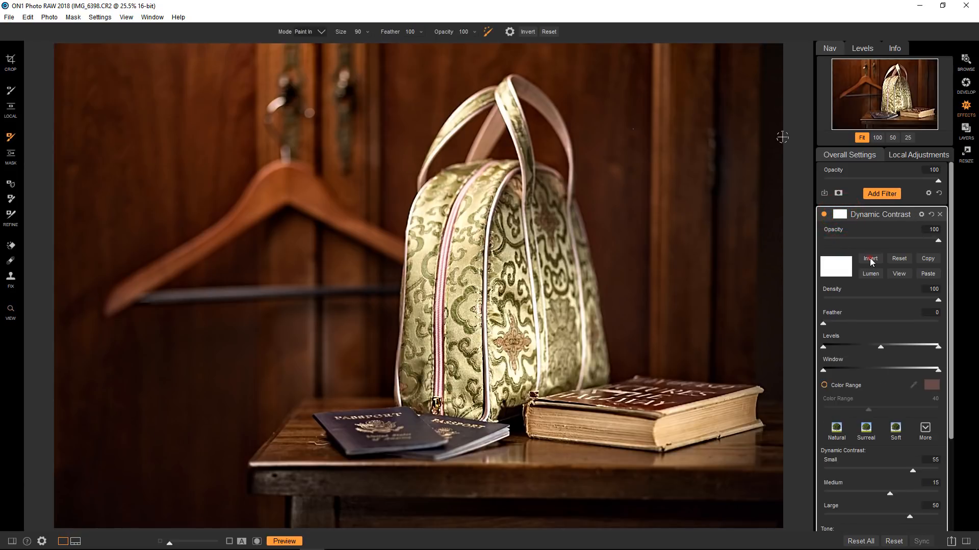
Invert the Dynamic Contrast mask, paste the copied bag mask, and view it in black and white
click(870, 258)
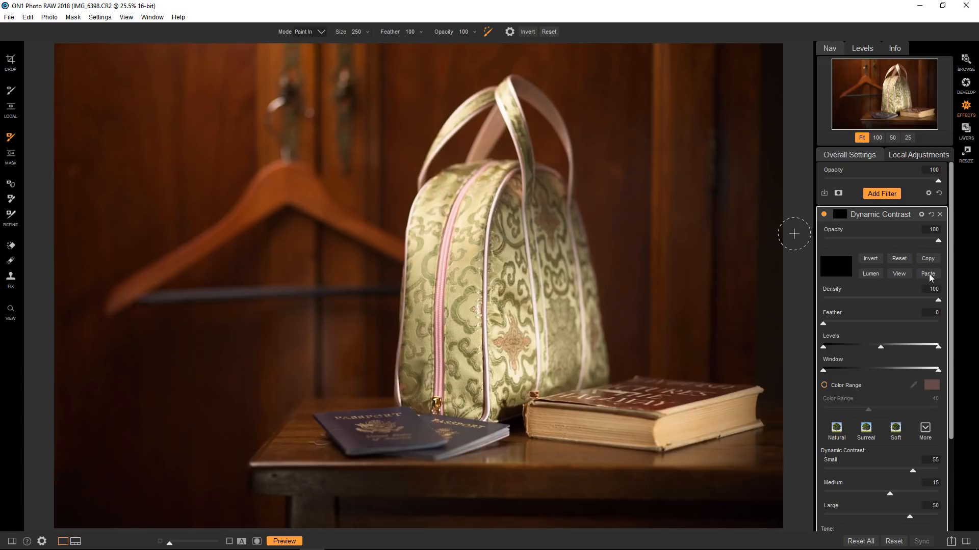
click(927, 274)
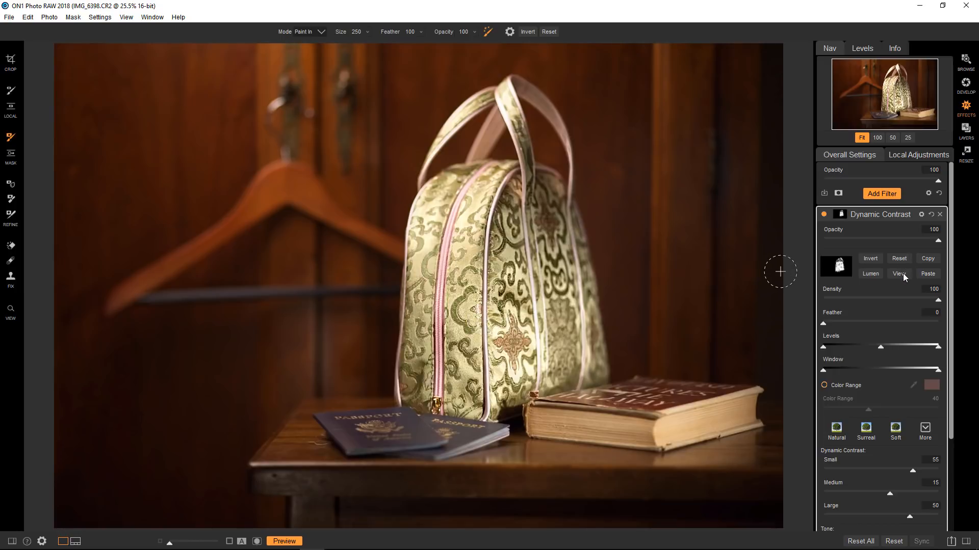
click(899, 274)
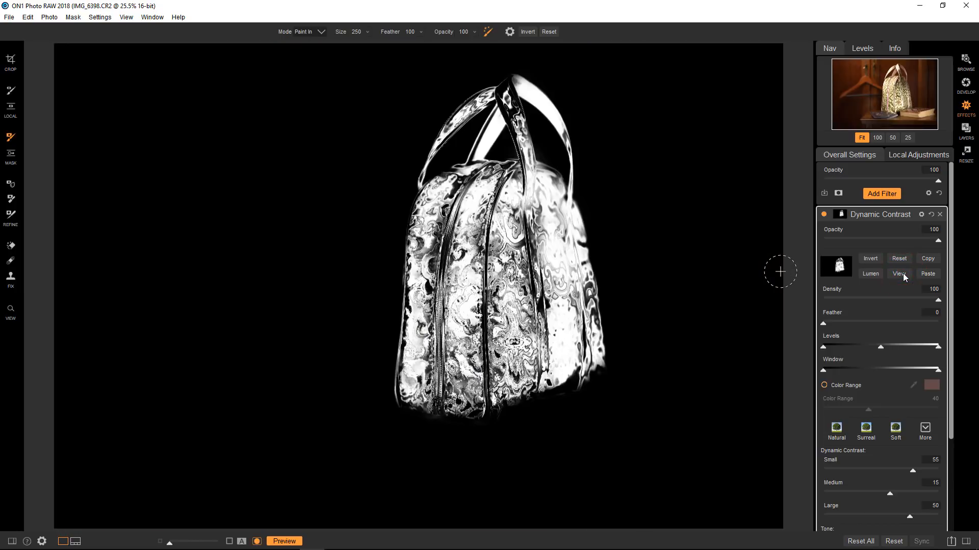
Show the Perfect Brush settings popup with Color Threshold 4 and Transition 10
click(899, 274)
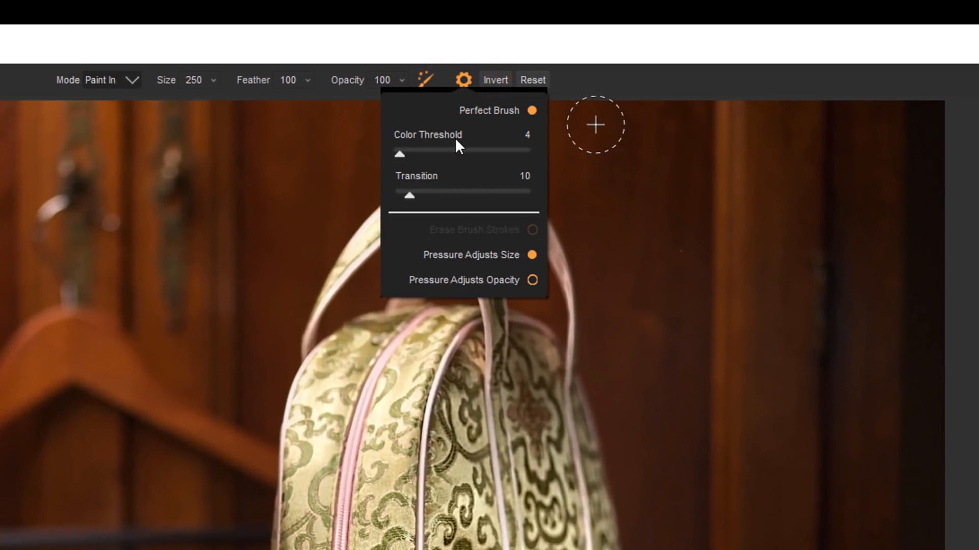
mouse_move(455, 144)
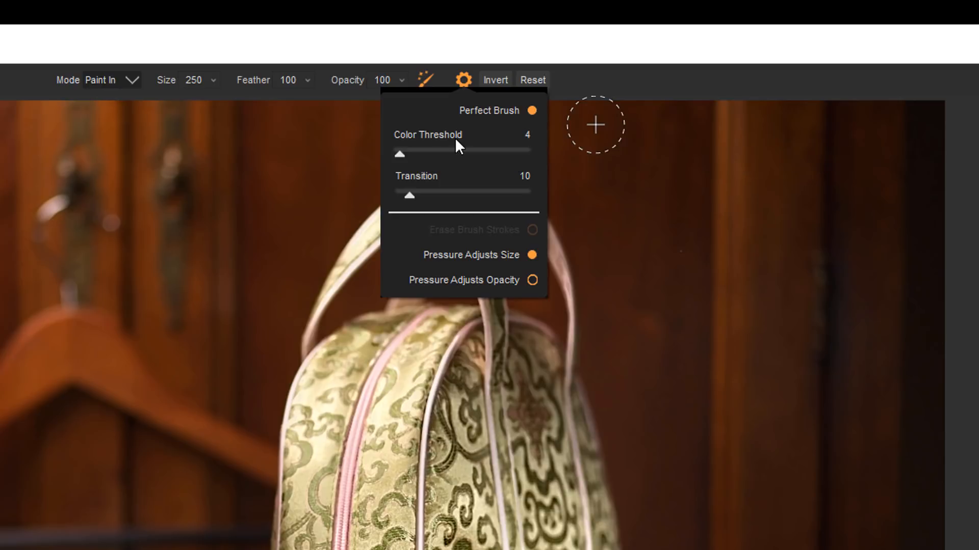
mouse_move(454, 179)
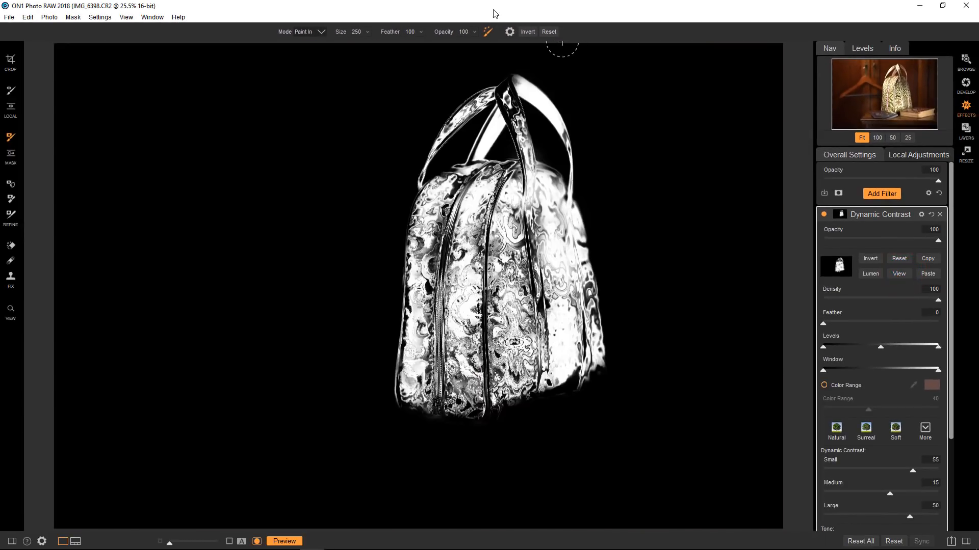
click(509, 31)
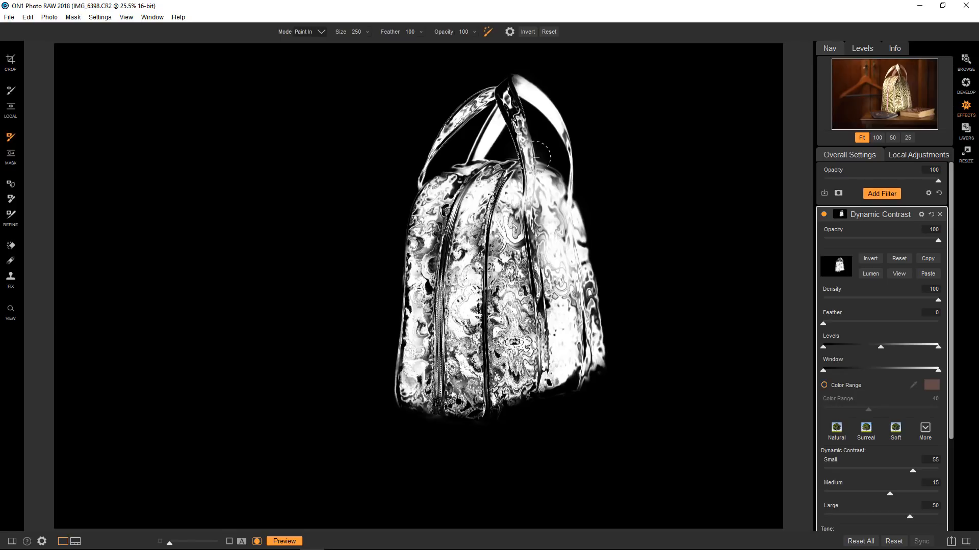
click(509, 31)
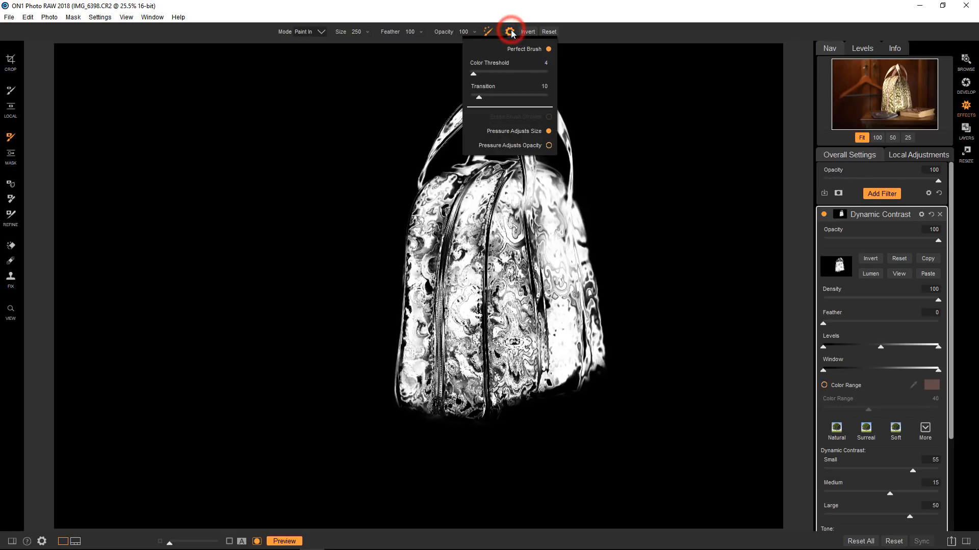
Raise Perfect Brush Color Threshold to 95 and paint white into the bag's mask centre
drag(473, 73, 546, 73)
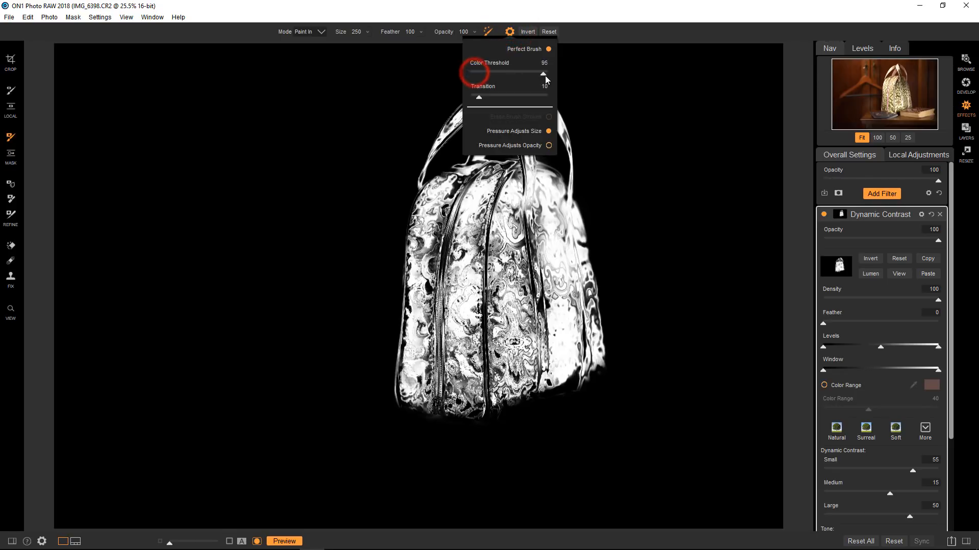
click(510, 31)
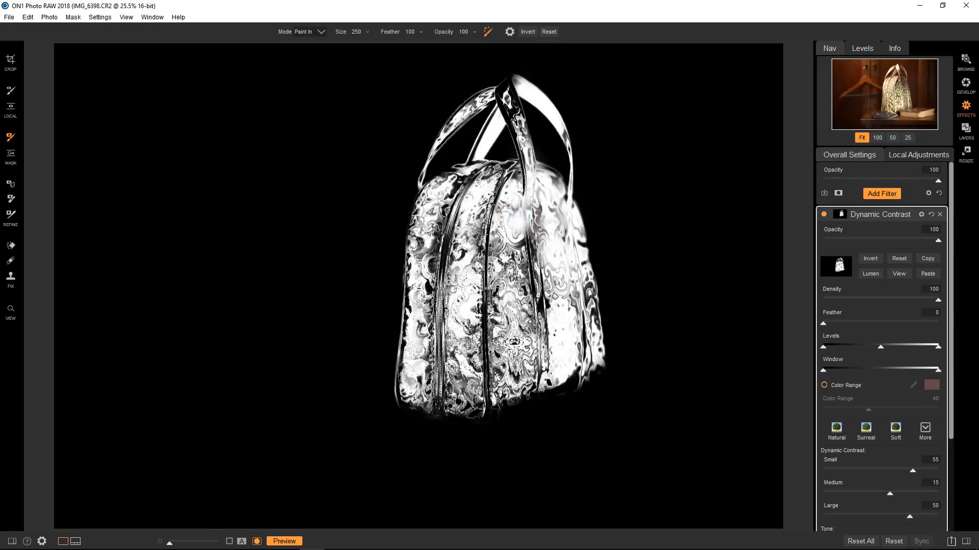
click(473, 272)
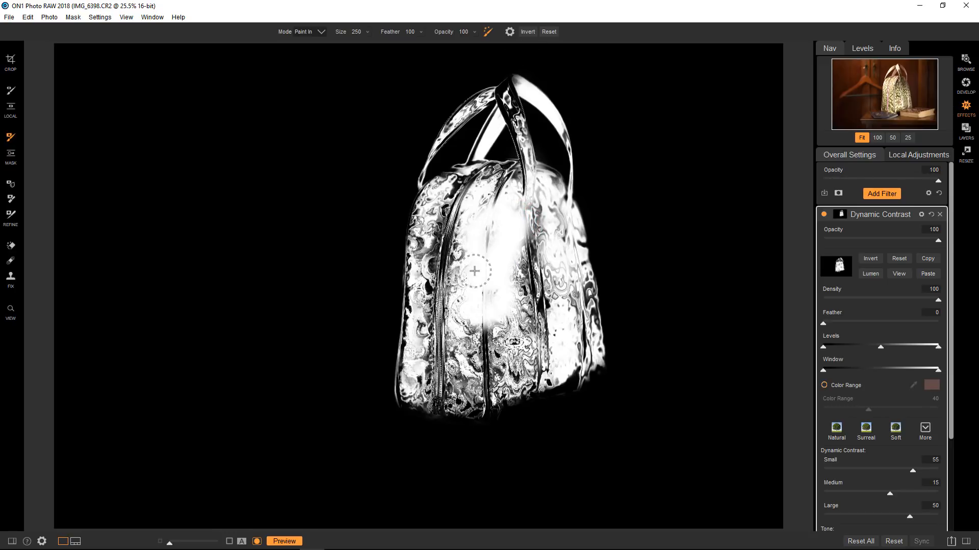
drag(473, 272, 535, 258)
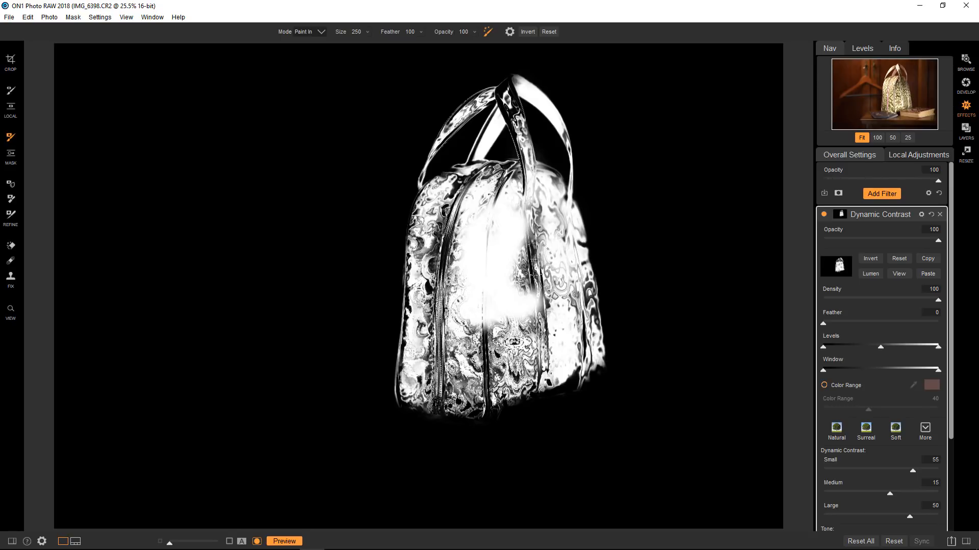
Extend the test stroke across the bag's front, then remove the test strokes
drag(533, 259, 456, 336)
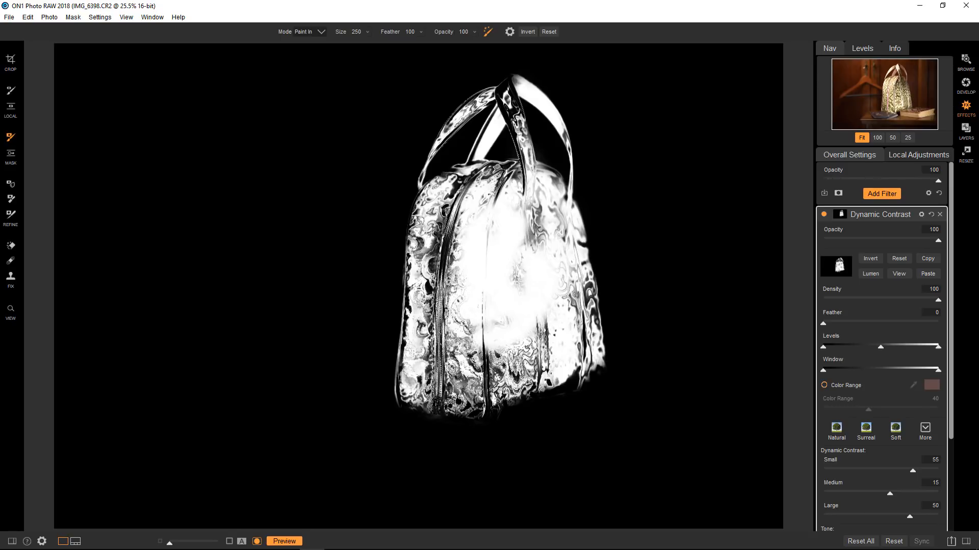
click(526, 281)
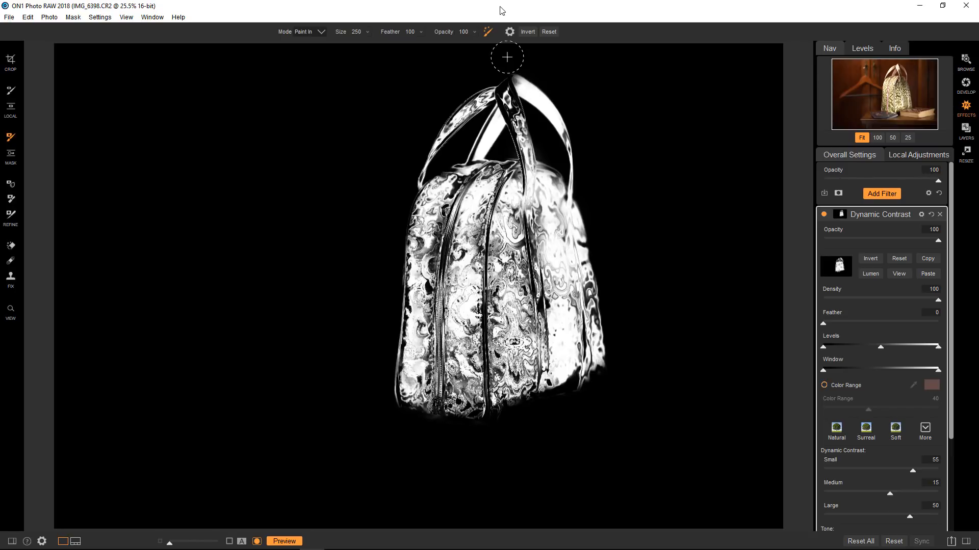
click(509, 32)
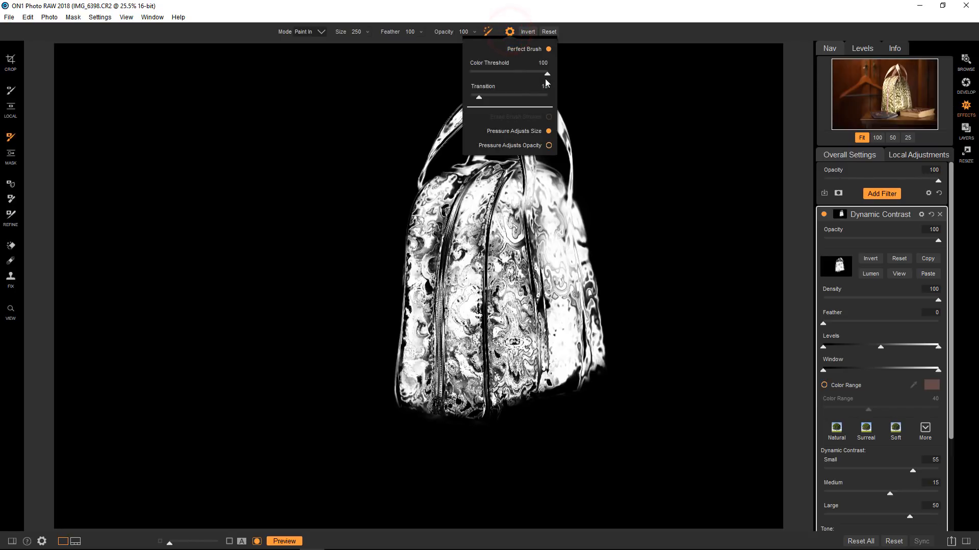
Lower Perfect Brush Color Threshold to 8 and paint across the bag's centre
drag(546, 73, 481, 74)
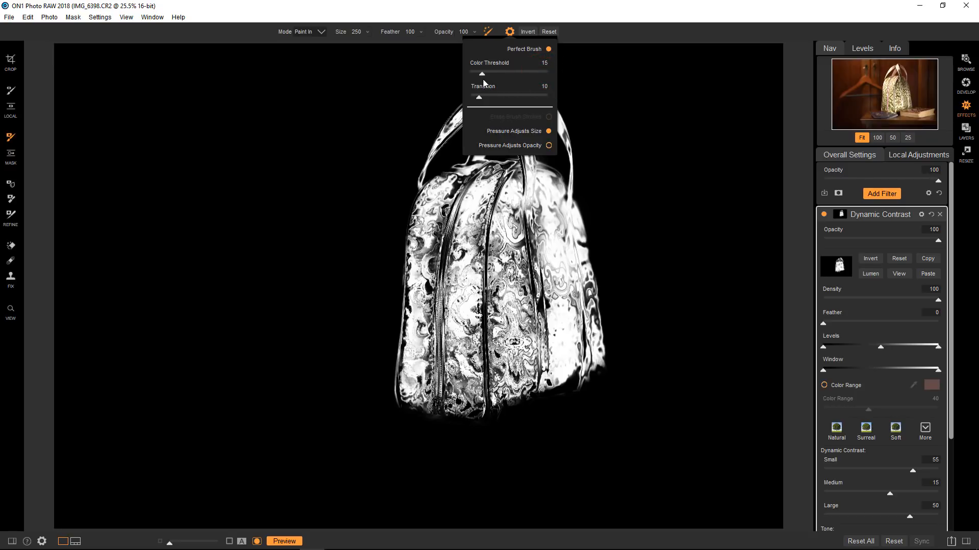
drag(482, 73, 475, 72)
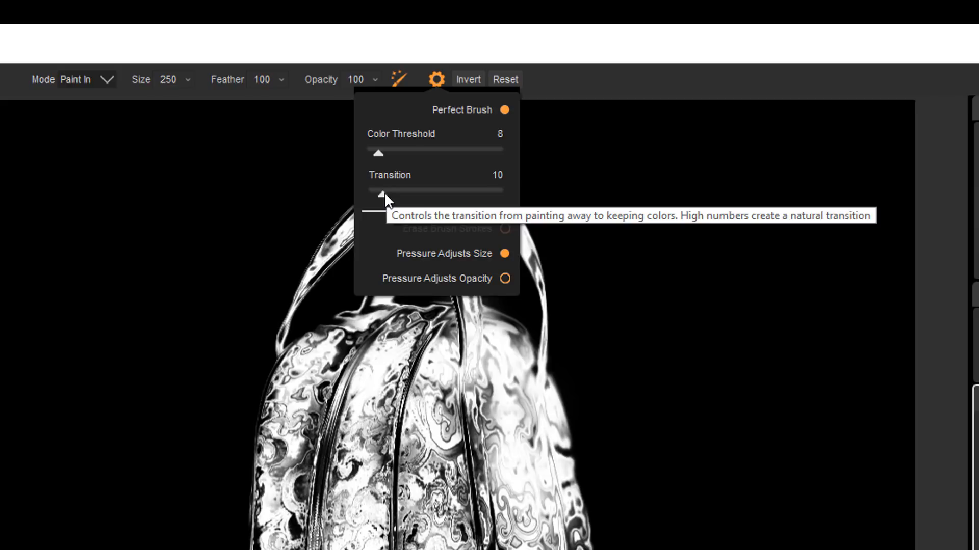
mouse_move(385, 199)
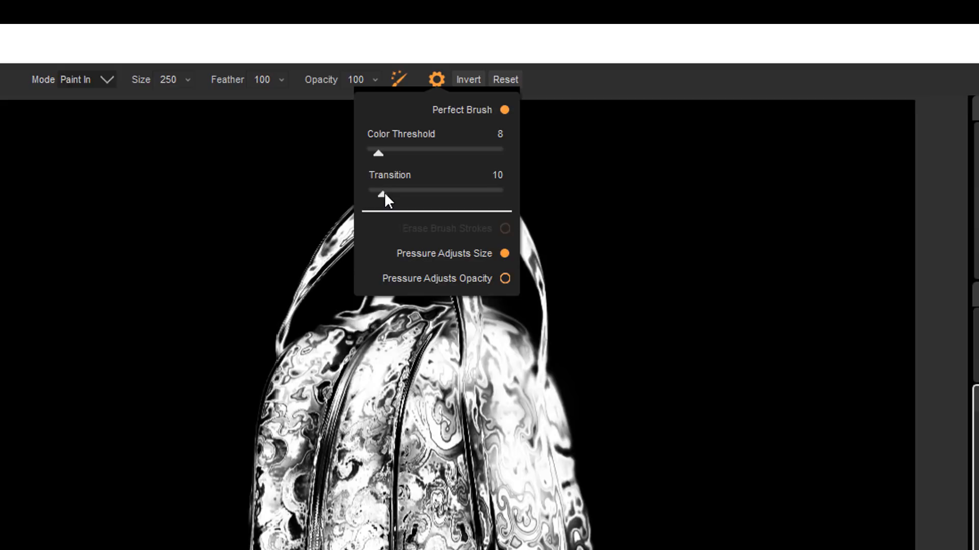
click(435, 79)
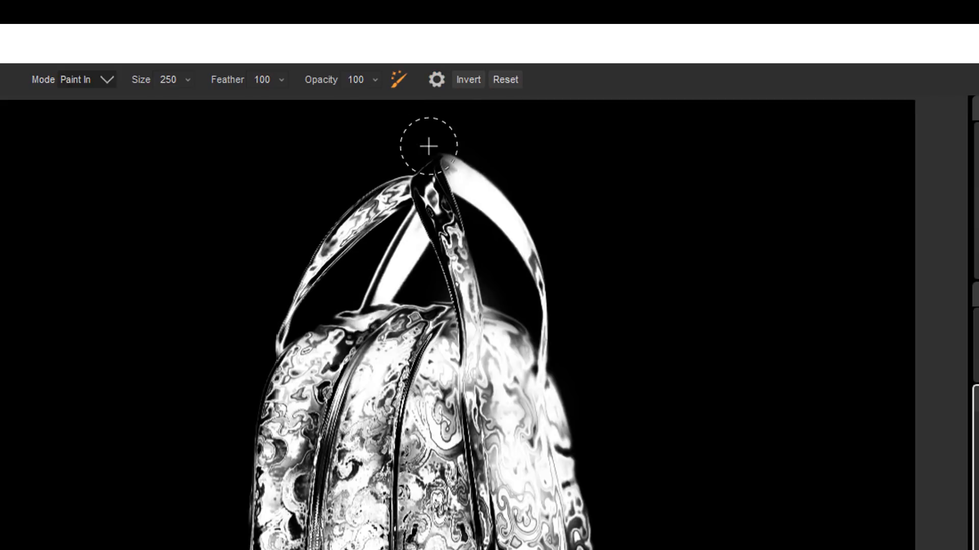
click(436, 79)
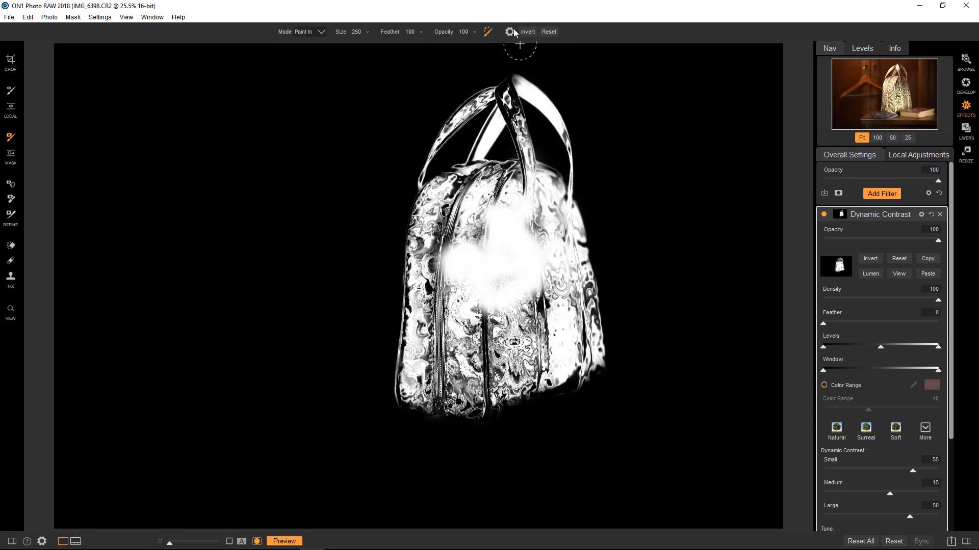
Set the Perfect Brush Transition to 11 in the brush settings
click(509, 32)
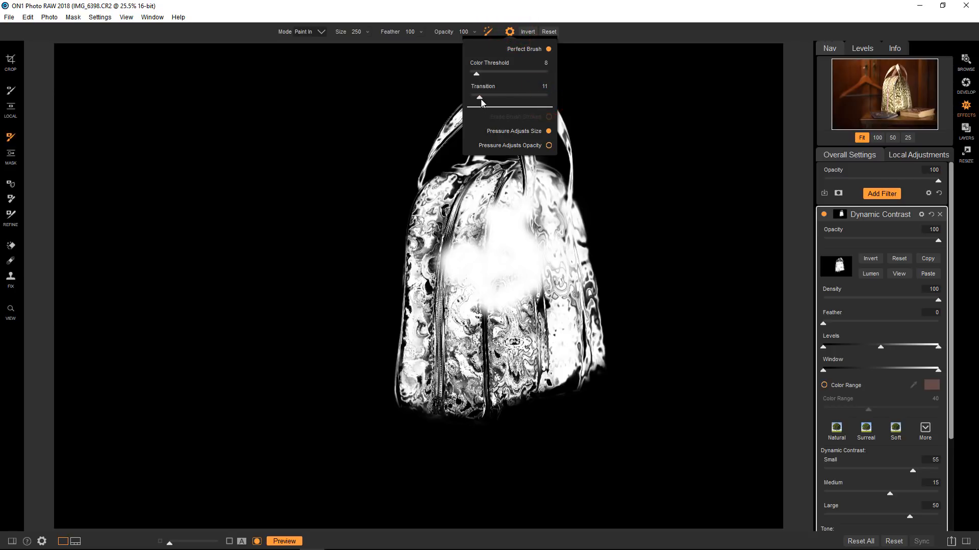
drag(475, 73, 475, 72)
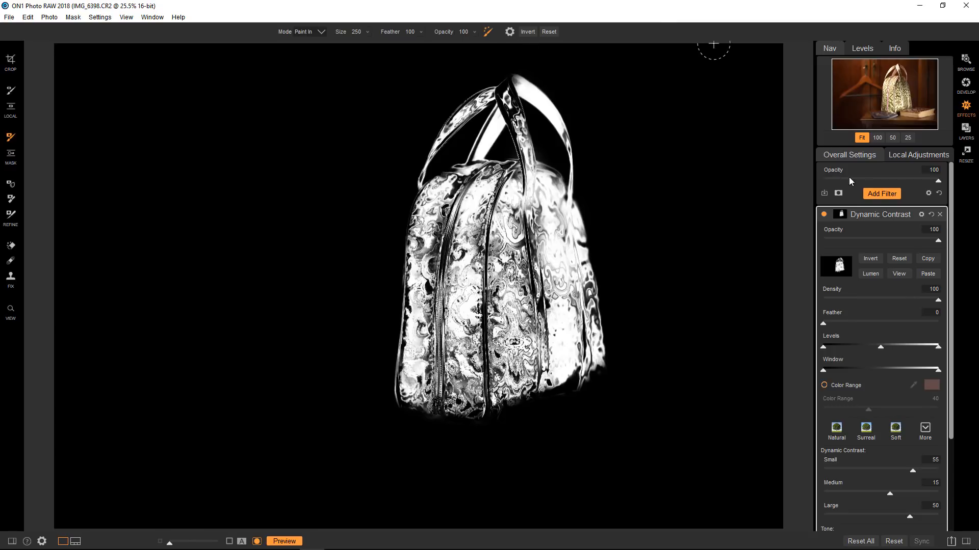
Turn off the mask view to show the bag photo in full colour
click(899, 274)
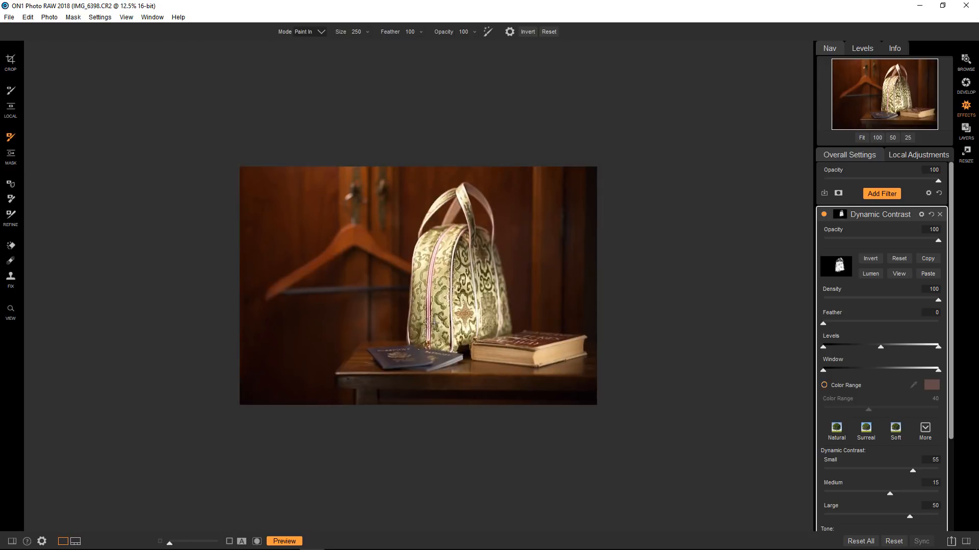
mouse_move(586, 362)
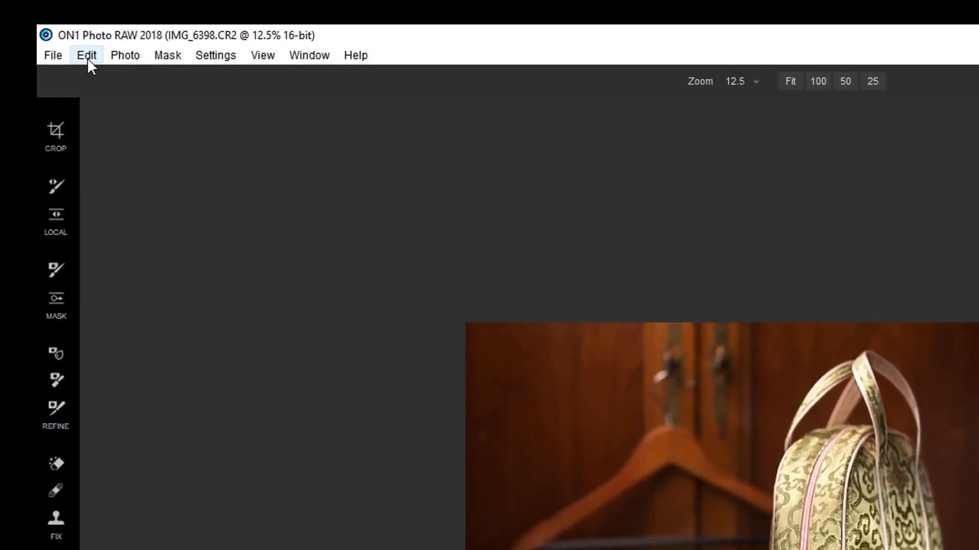
Set Preview Background Color to Light Gray in Preferences and confirm
click(86, 55)
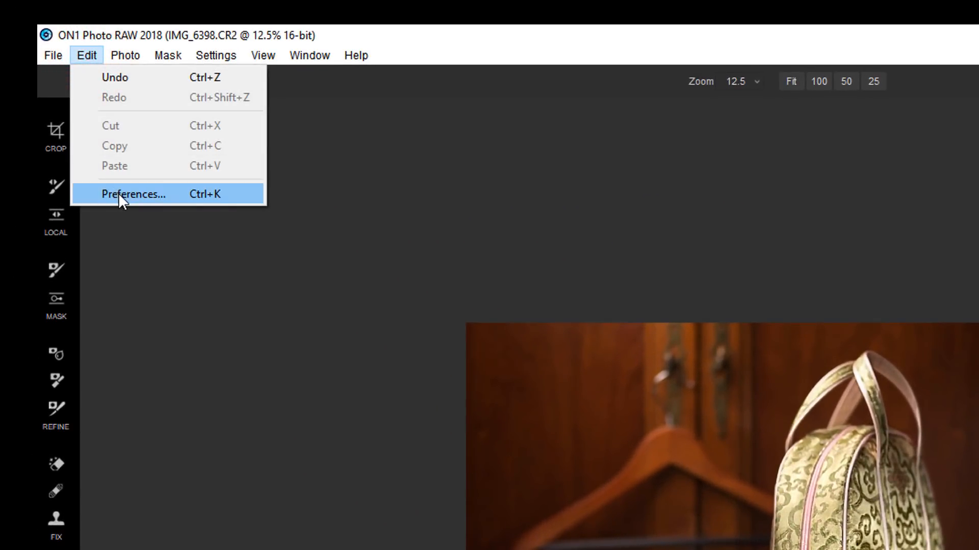
click(133, 195)
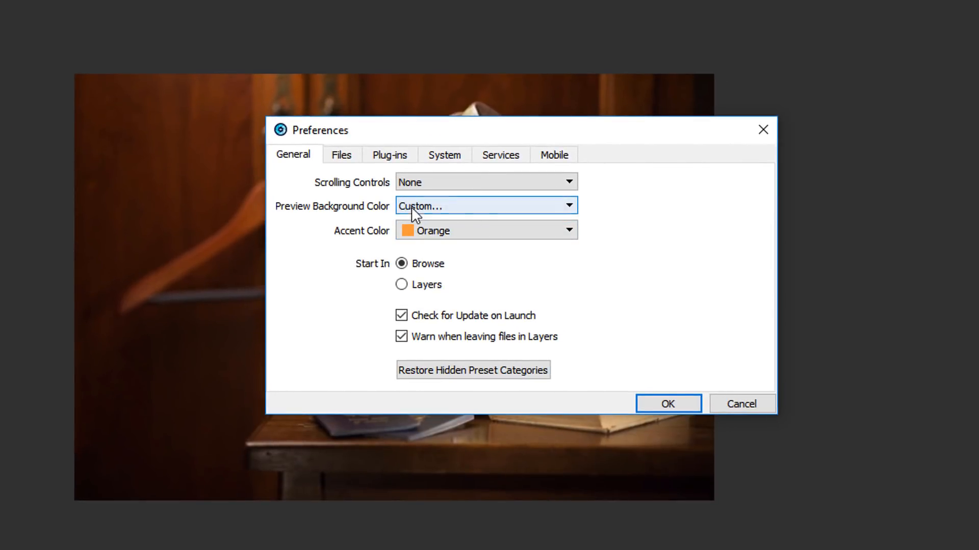
click(485, 206)
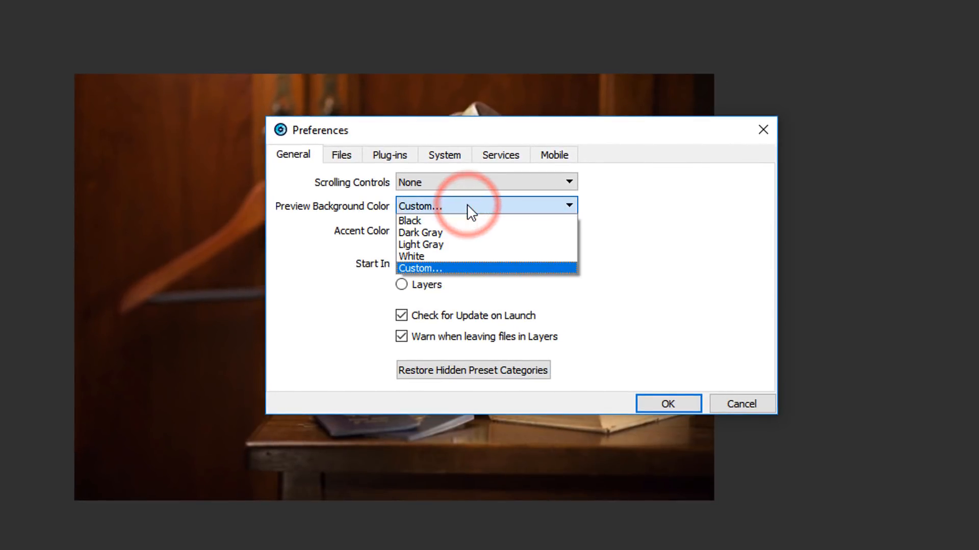
mouse_move(420, 244)
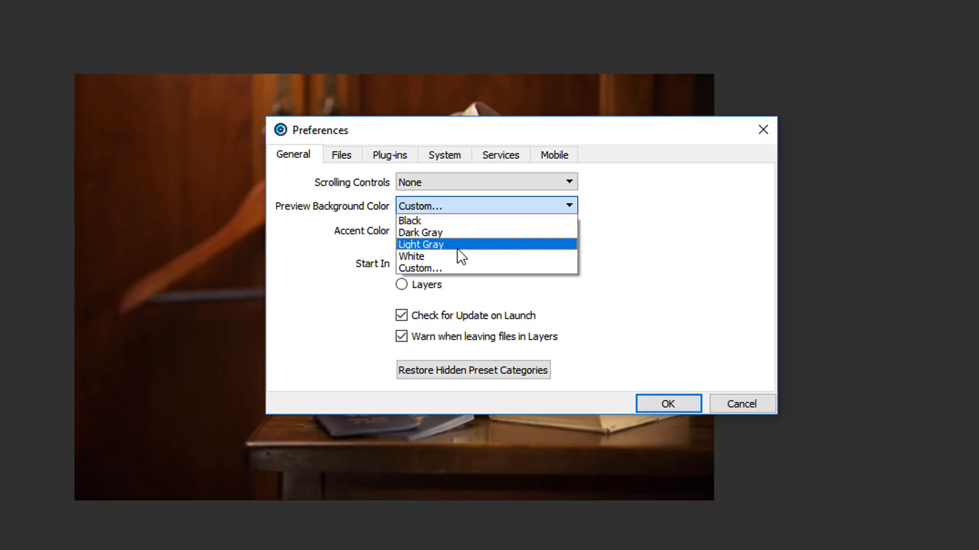
click(420, 244)
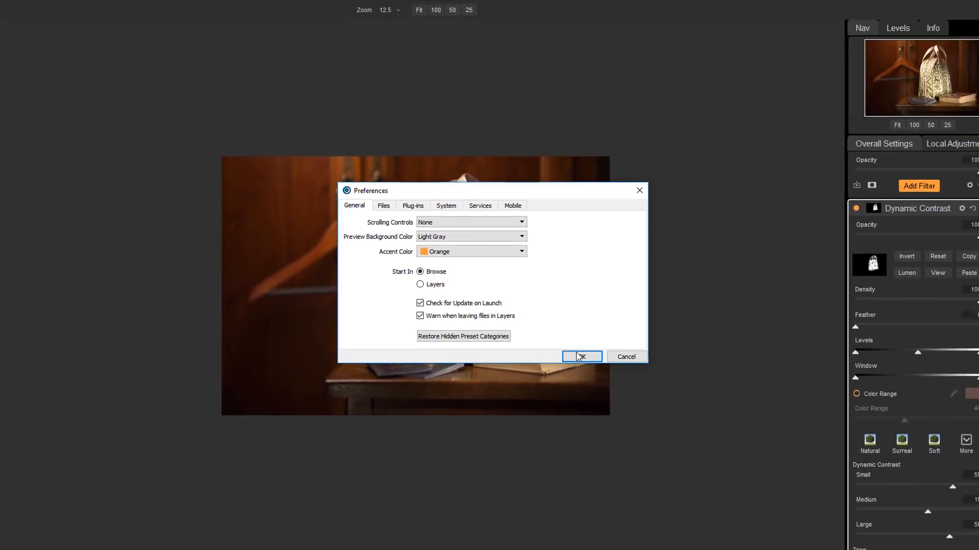
click(581, 356)
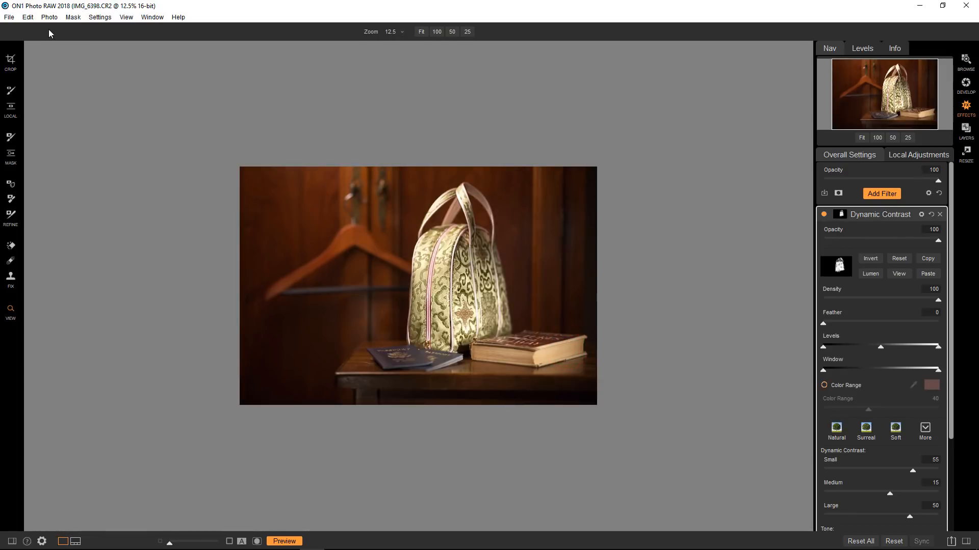
Reopen Preferences, abandon a custom colour, and set Preview Background Color to Dark Gray
click(28, 17)
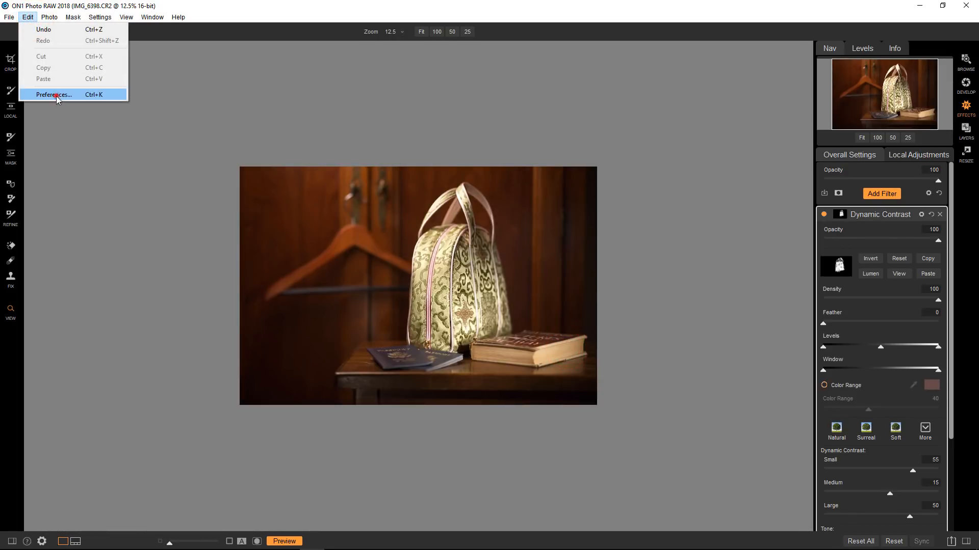
click(53, 95)
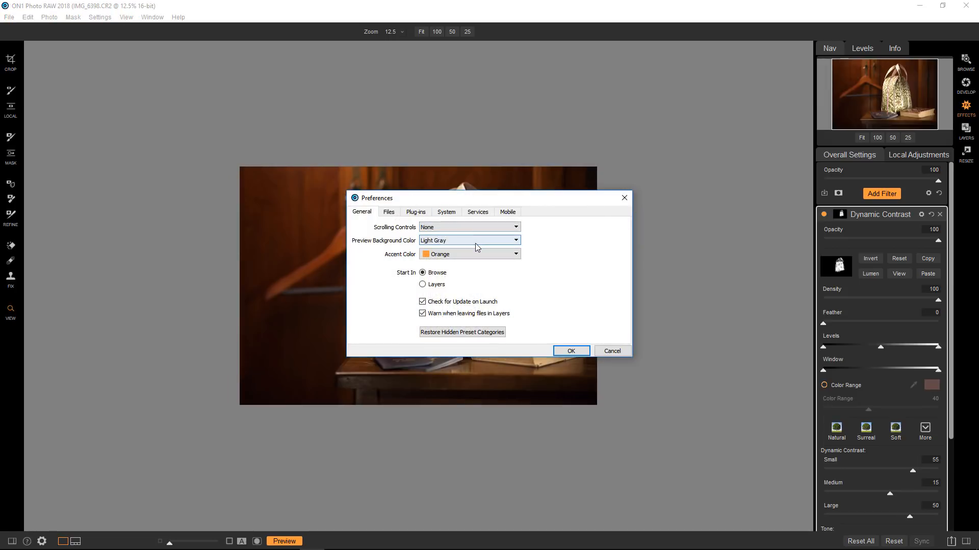
click(468, 240)
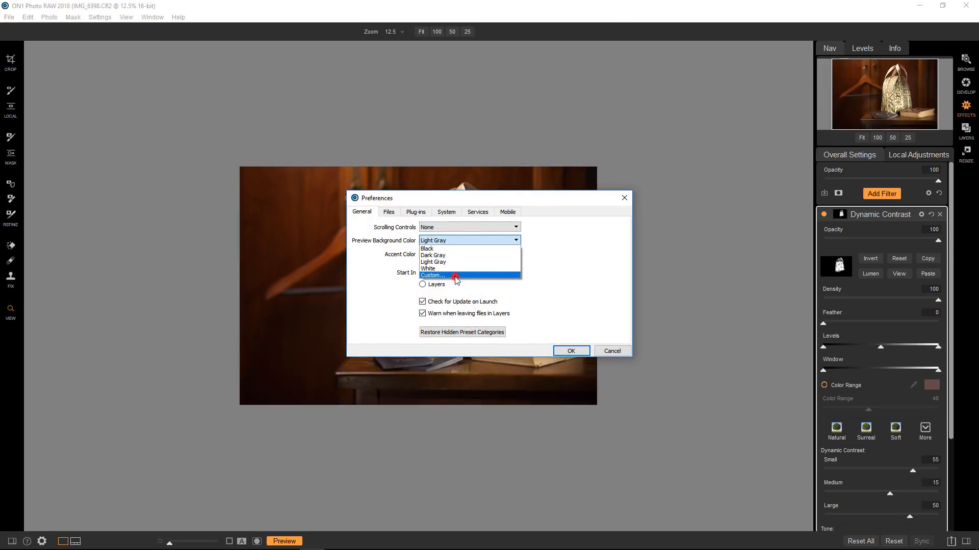
click(433, 275)
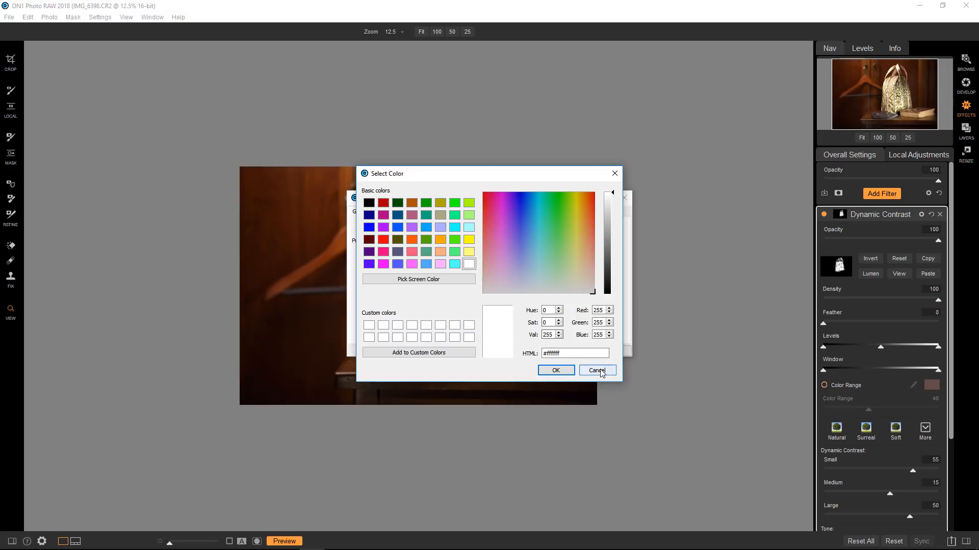
click(596, 370)
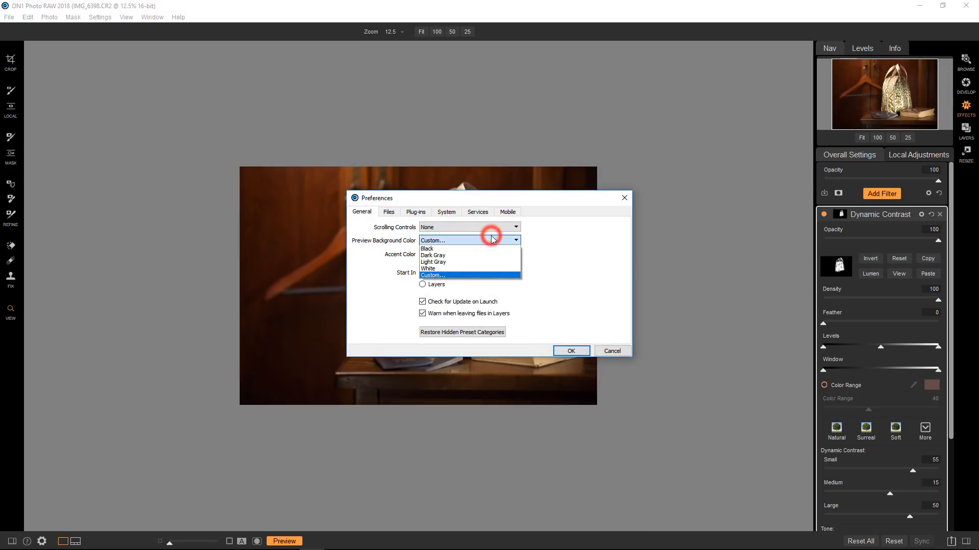
click(432, 255)
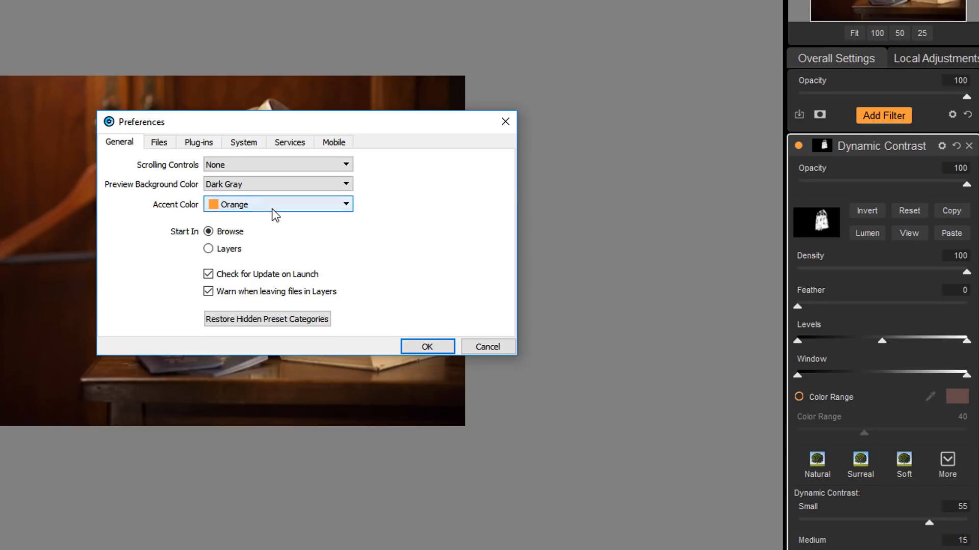
click(278, 204)
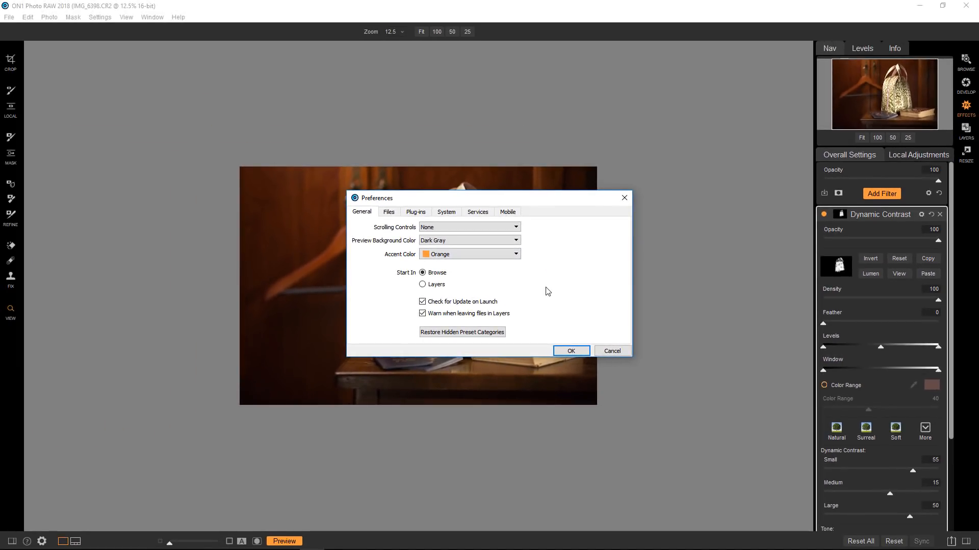
mouse_move(525, 289)
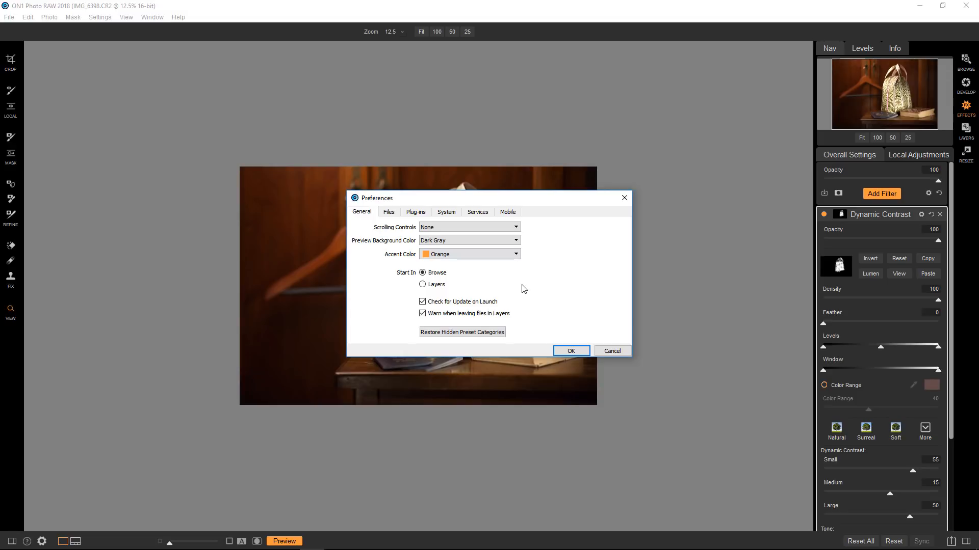
mouse_move(559, 338)
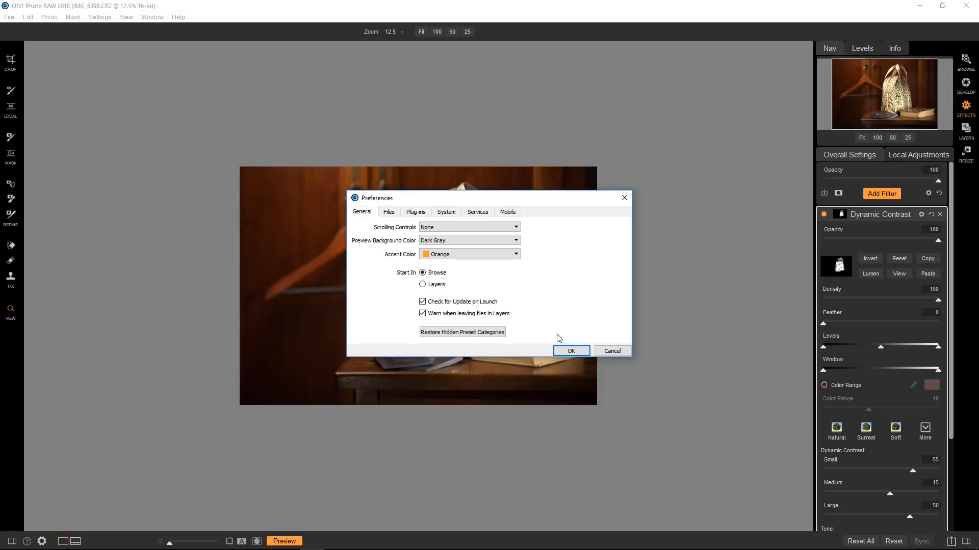